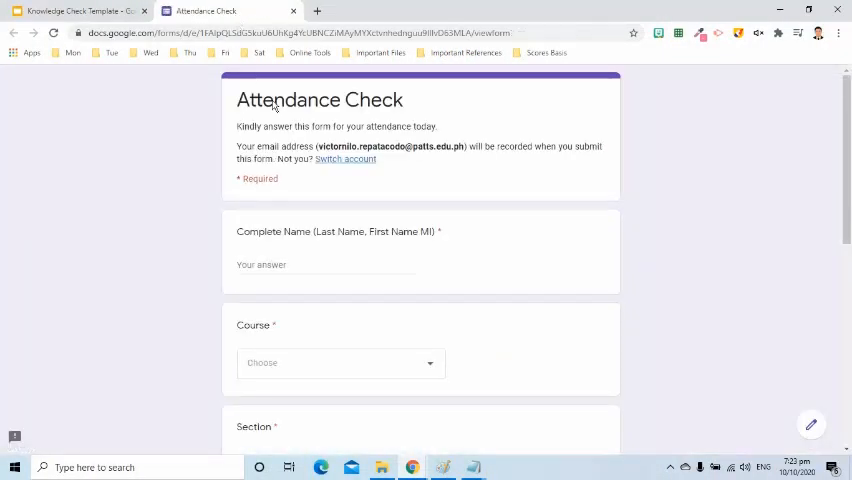
# Step: Scroll through the Attendance Check and Lesson Reaction forms to review their questions
pyautogui.scroll(-3)
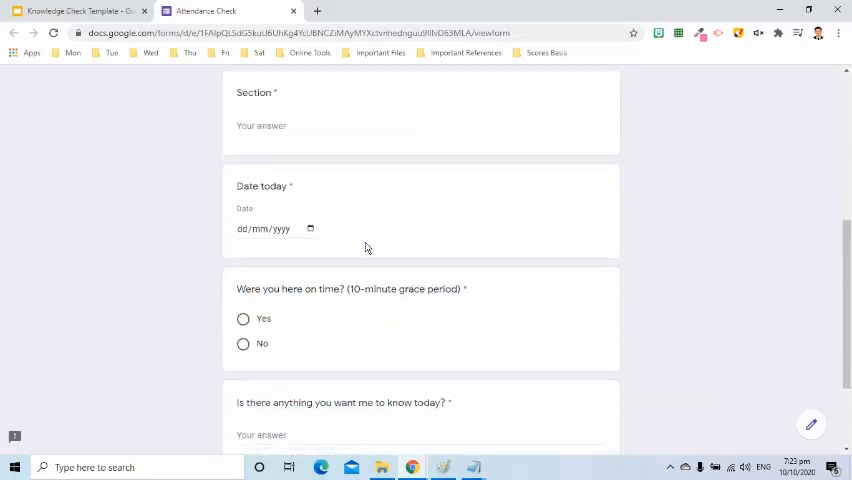
pyautogui.scroll(-3)
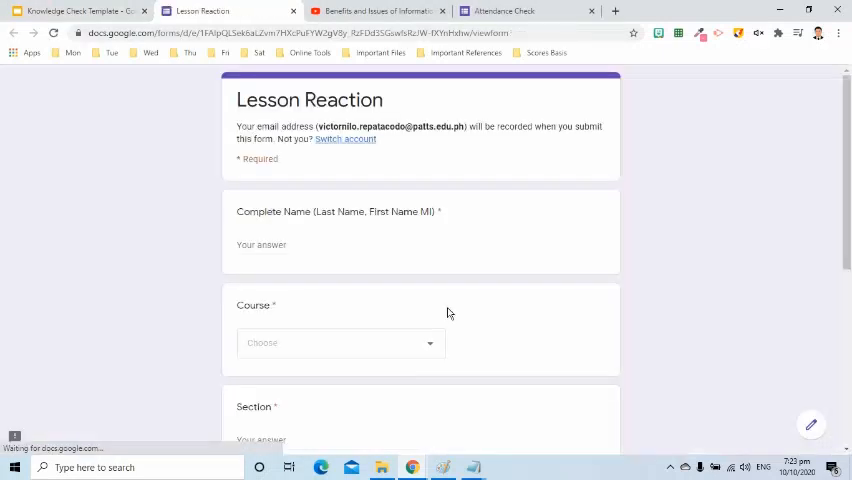
pyautogui.scroll(-3)
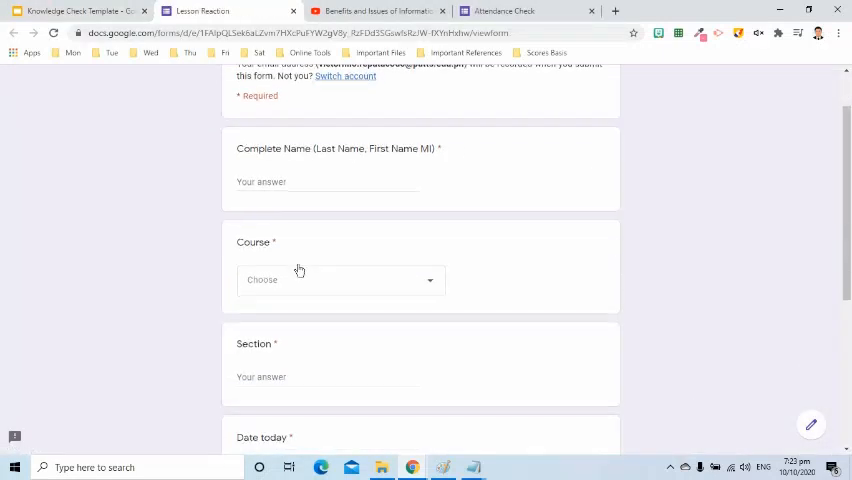
pyautogui.scroll(-3)
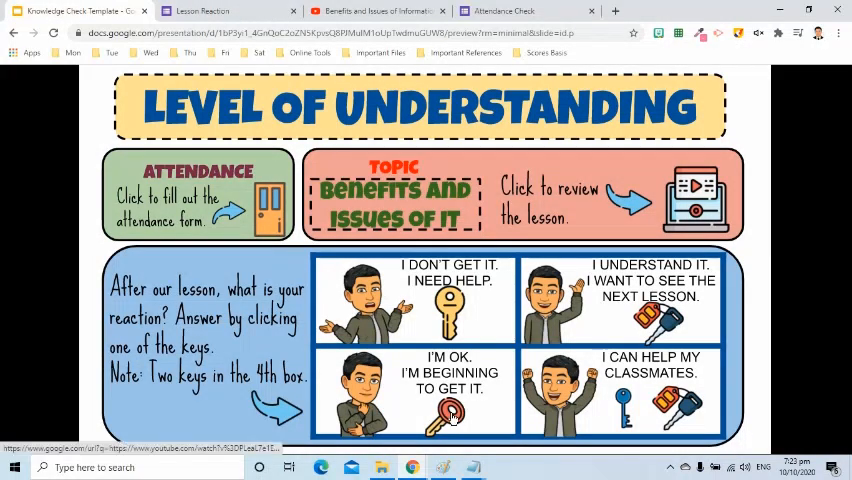
# Step: Preview the Benefits and Issues of IT video via 'Click to review the lesson', then return to the slideshow
pyautogui.click(630, 200)
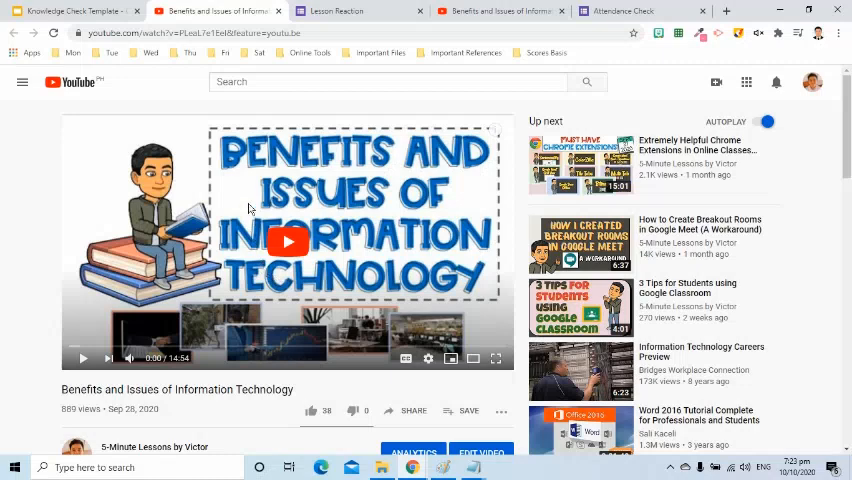
pyautogui.moveTo(70, 12)
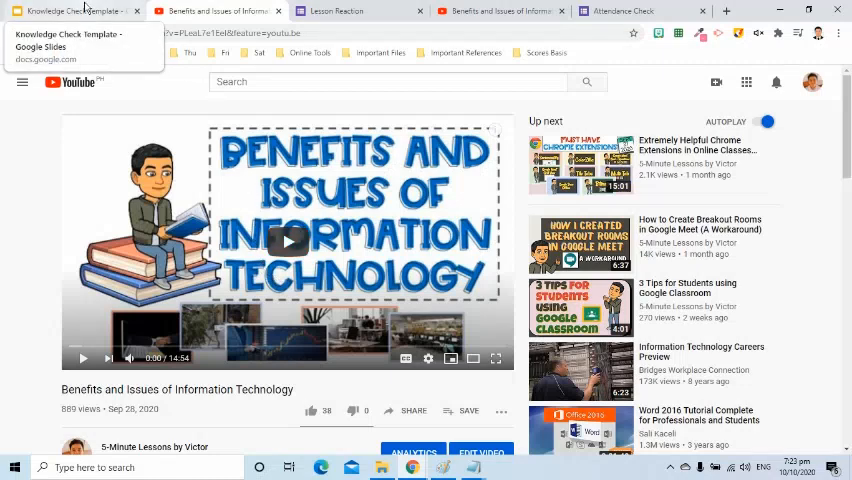
pyautogui.click(70, 10)
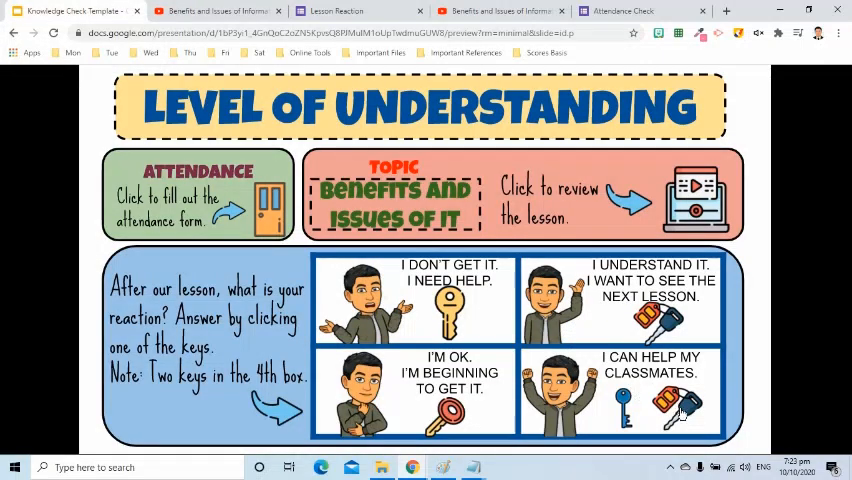
pyautogui.moveTo(628, 344)
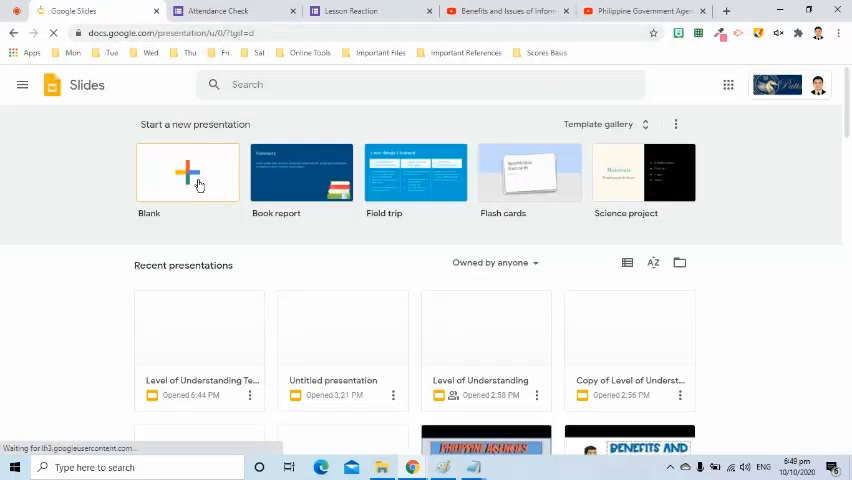
# Step: Start a blank presentation titled 'Knowledge Check Template' and dismiss the theme suggestions
pyautogui.click(188, 172)
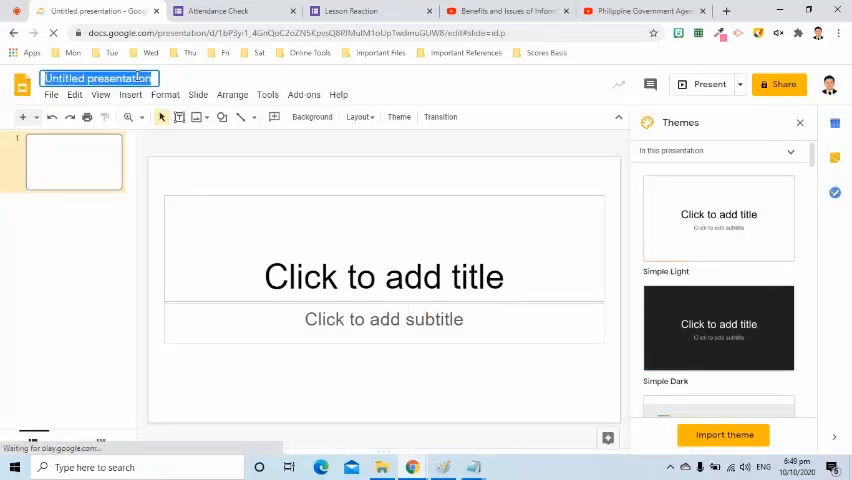
pyautogui.write('Knowledge Check Template')
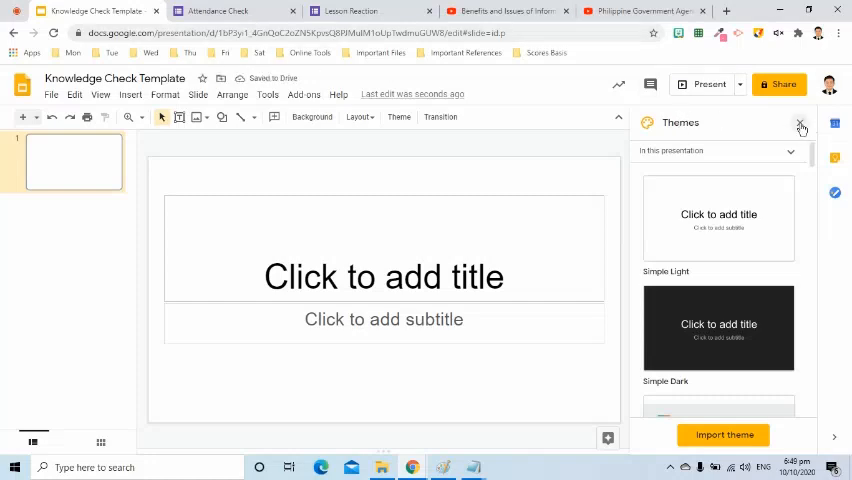
pyautogui.click(800, 122)
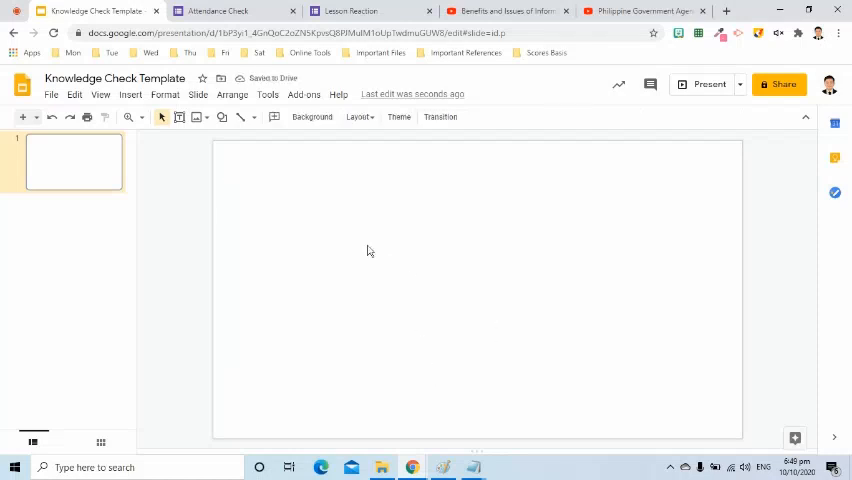
# Step: Draw a top banner rectangle with a 3px dashed outline and light yellow fill
pyautogui.click(222, 116)
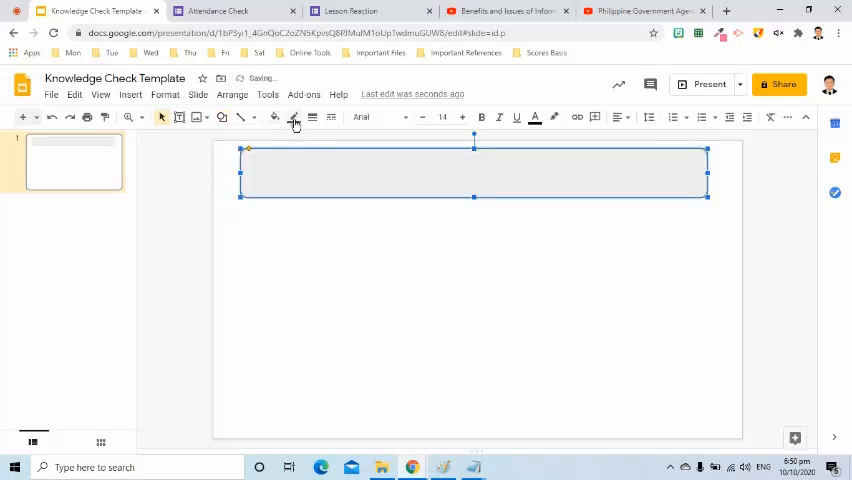
pyautogui.click(292, 116)
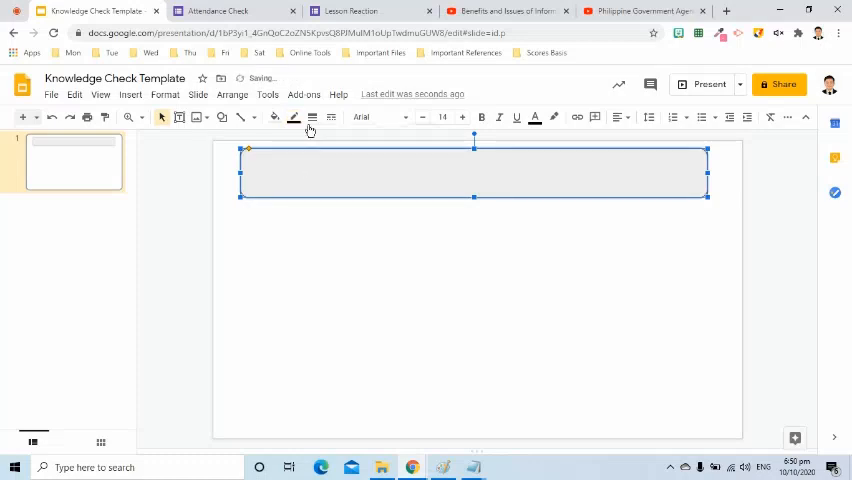
pyautogui.click(312, 116)
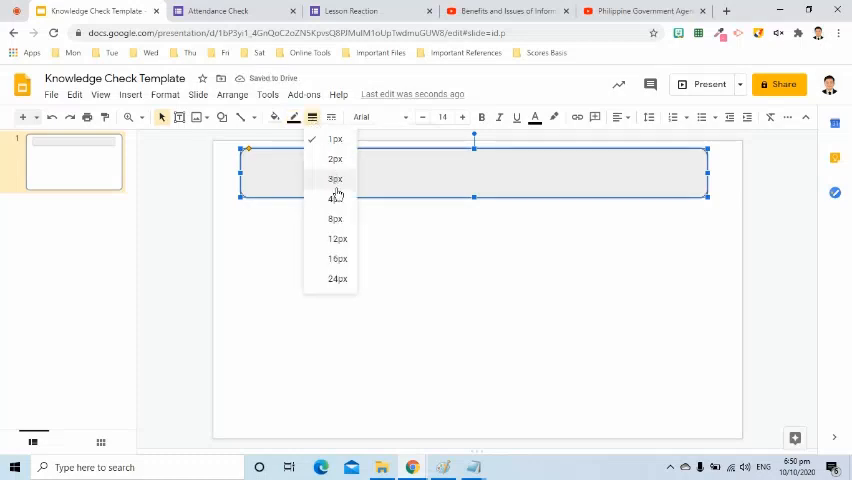
pyautogui.click(336, 180)
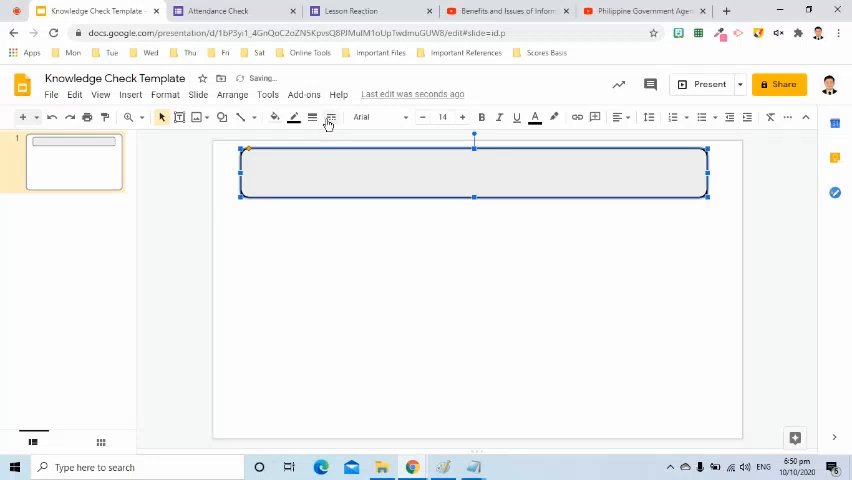
pyautogui.click(328, 116)
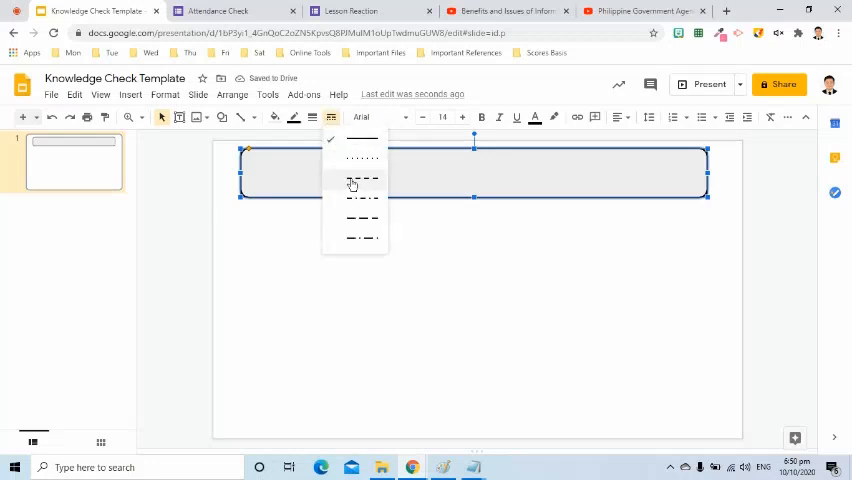
pyautogui.click(360, 182)
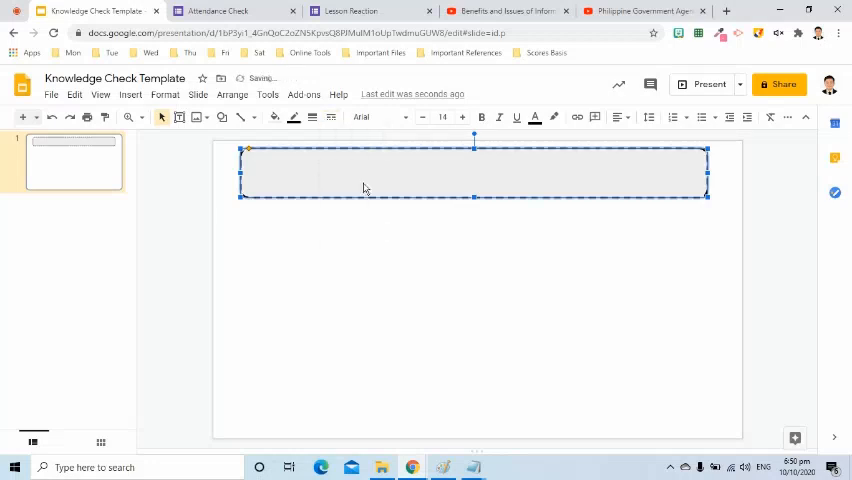
pyautogui.click(292, 116)
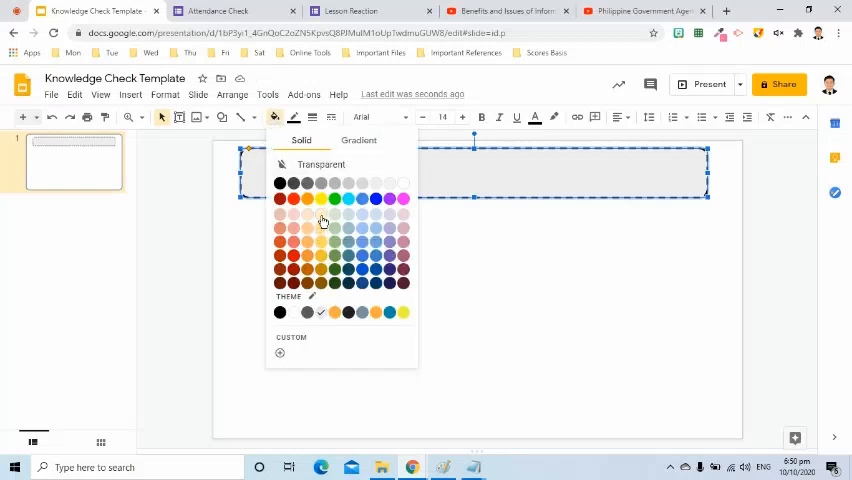
pyautogui.click(324, 220)
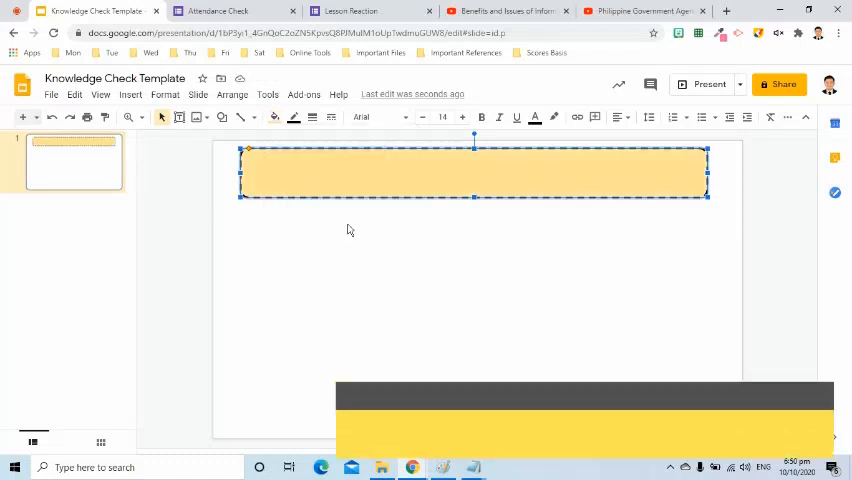
# Step: Duplicate the banner into a light green box with a solid outline
pyautogui.press('ctrl+d')
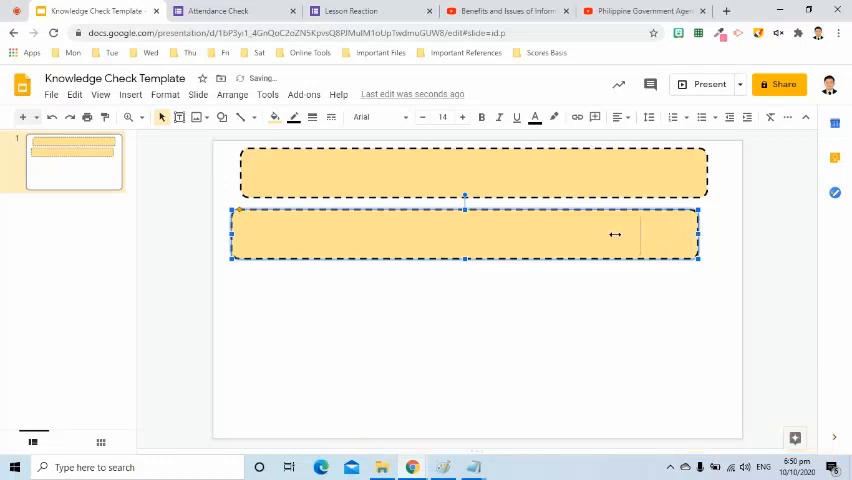
pyautogui.click(274, 116)
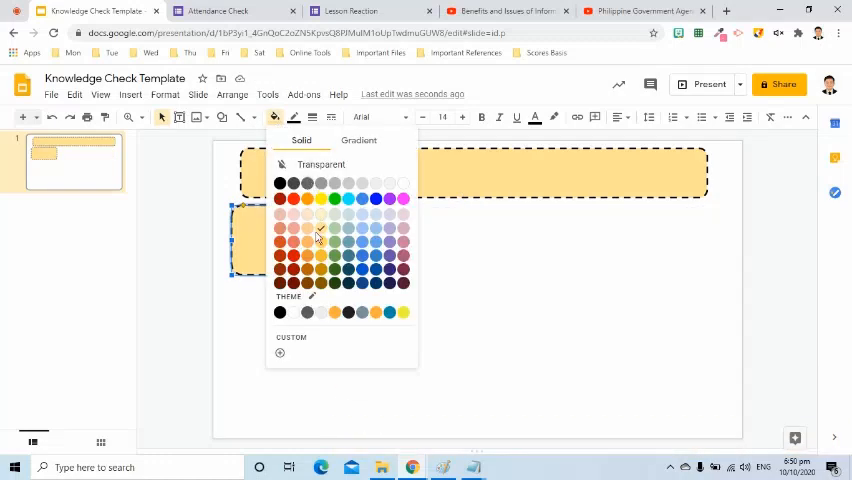
pyautogui.click(320, 228)
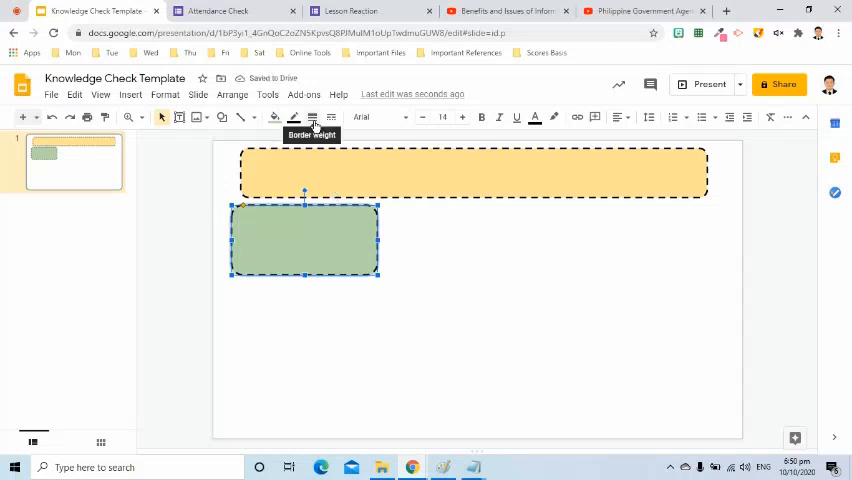
pyautogui.click(312, 116)
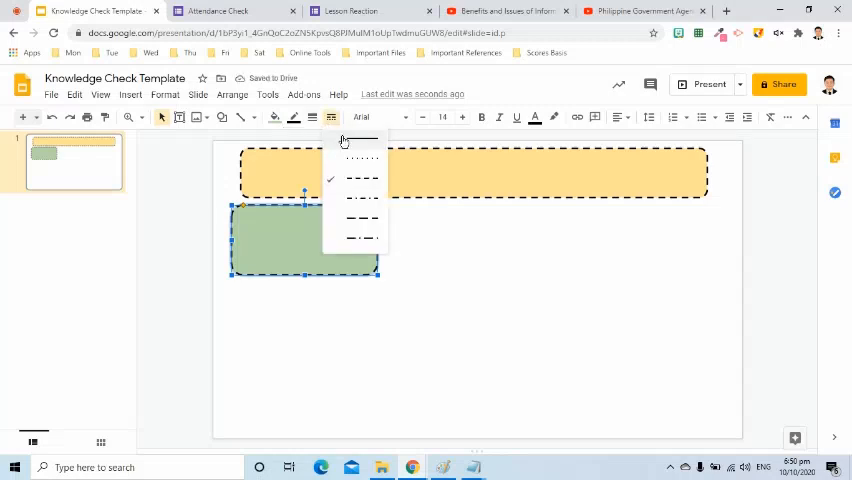
pyautogui.click(358, 180)
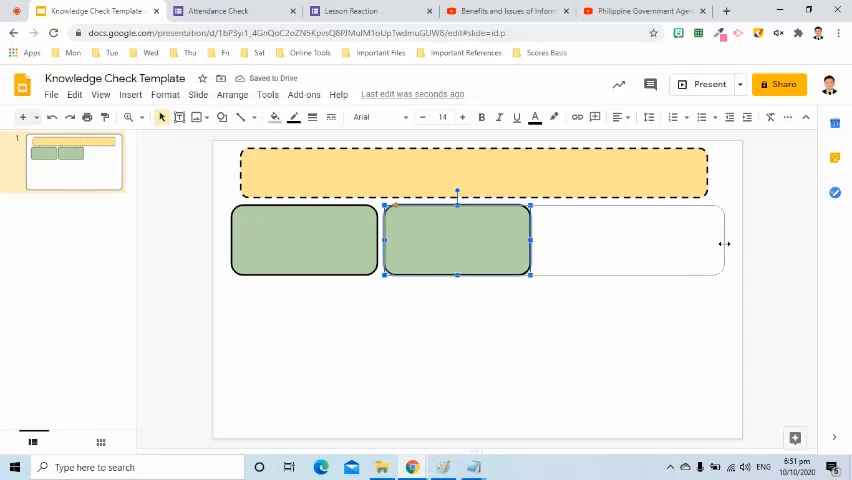
# Step: Stretch a second copy to the right edge and fill it coral, adding a large box below
pyautogui.moveTo(530, 240); pyautogui.dragTo(720, 242)
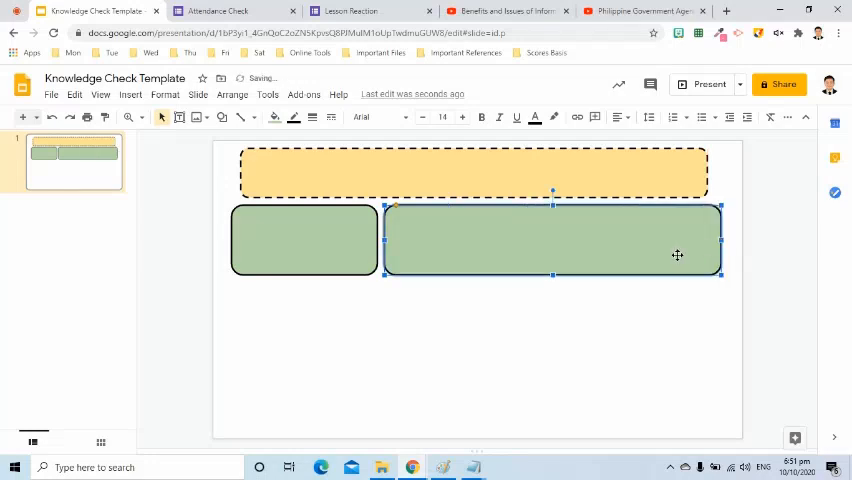
pyautogui.click(274, 116)
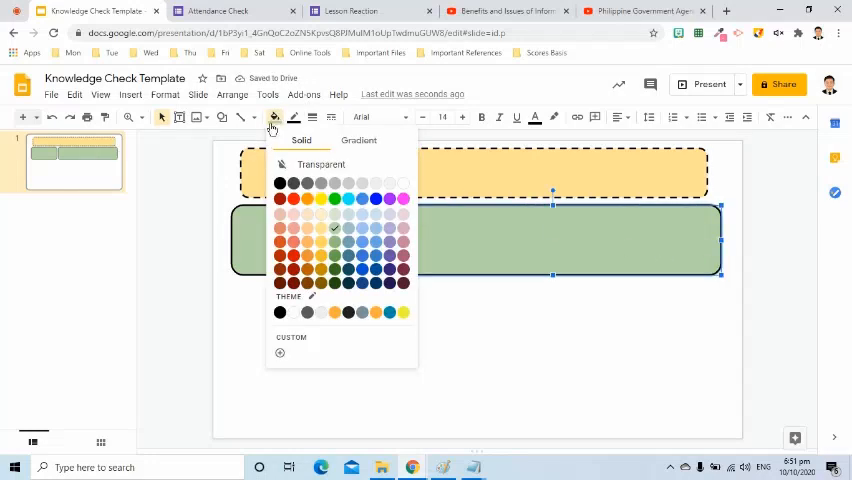
pyautogui.click(282, 208)
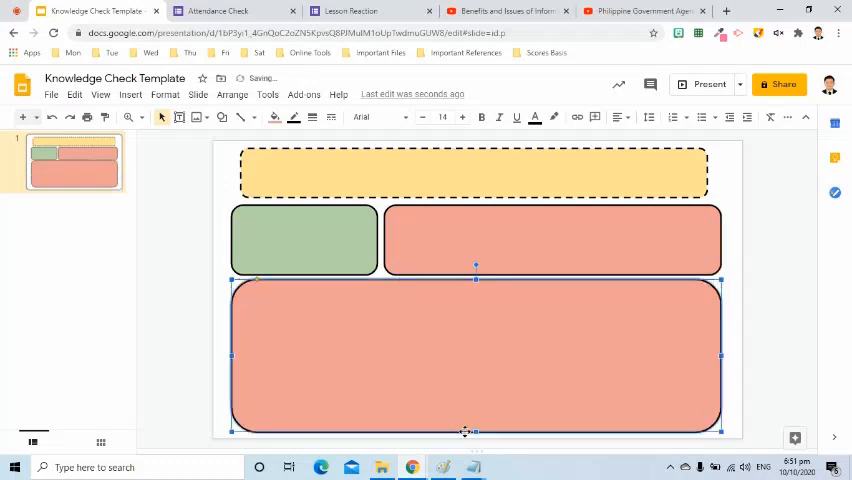
pyautogui.click(272, 116)
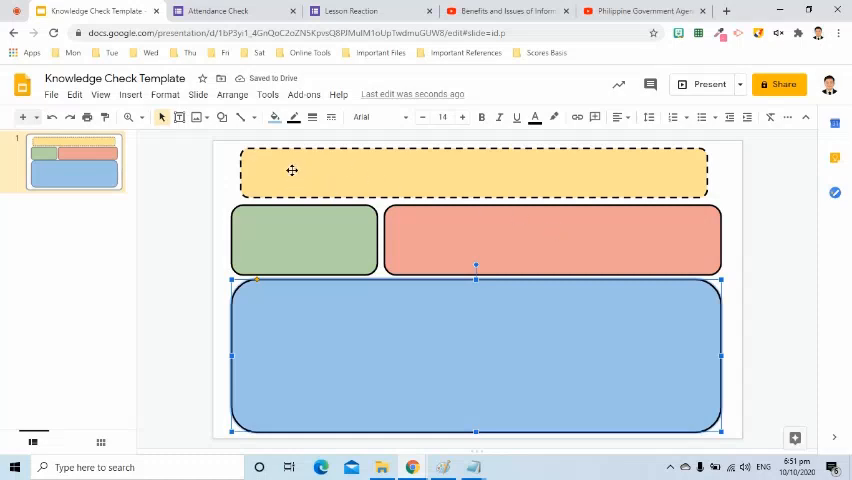
# Step: Add the centred 'LEVEL OF UNDERSTANDING' title in a bold decorative font
pyautogui.write('LEVEL OF UNDERSTANDING')
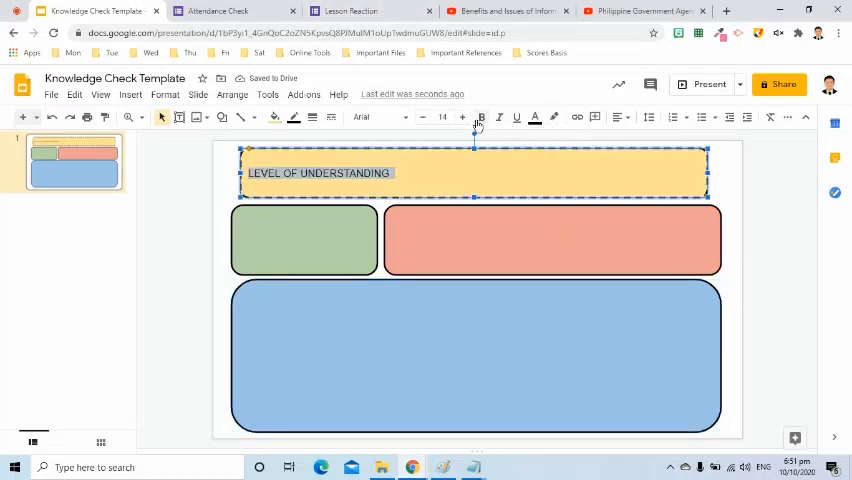
pyautogui.click(376, 116)
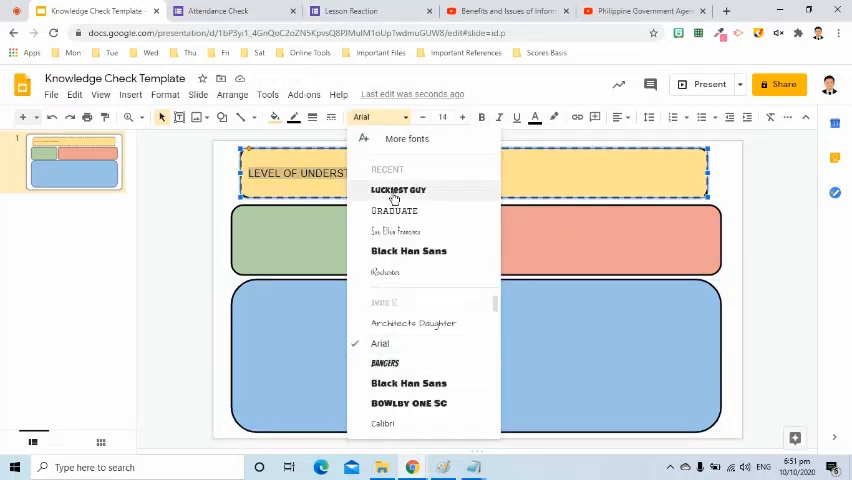
pyautogui.click(398, 190)
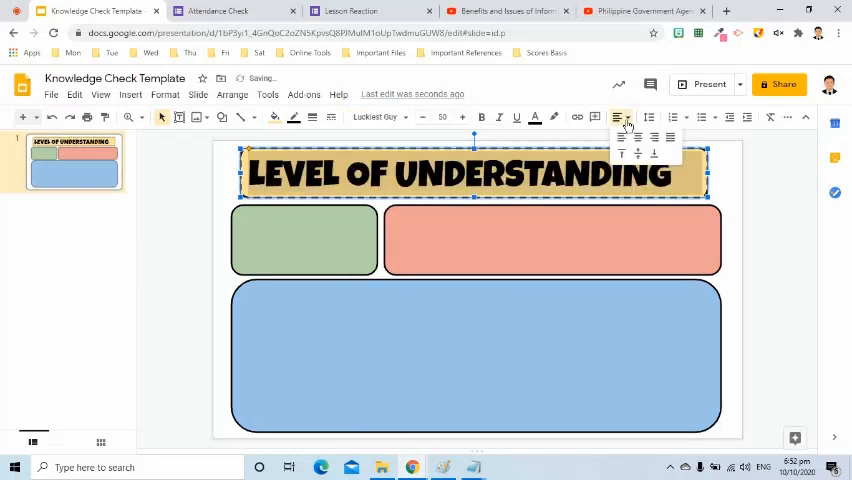
pyautogui.click(534, 116)
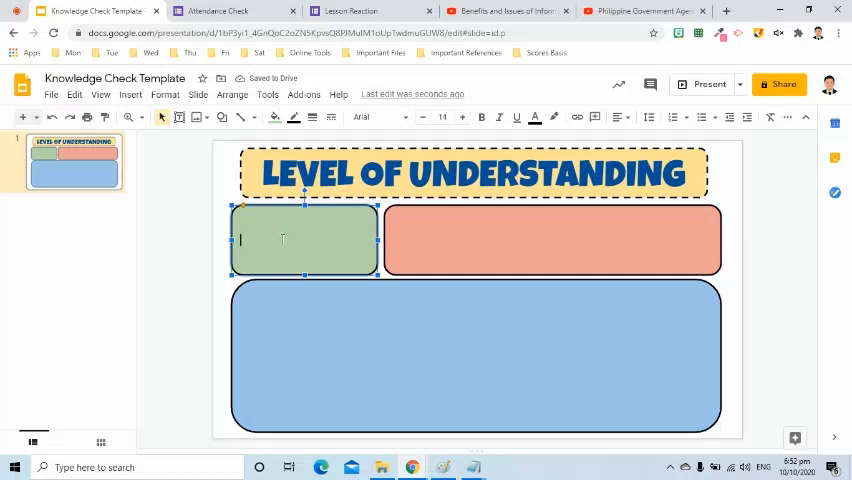
# Step: Label the boxes ATTENDANCE in the decorative font and TOPIC in red
pyautogui.write('ATTENDANCE')
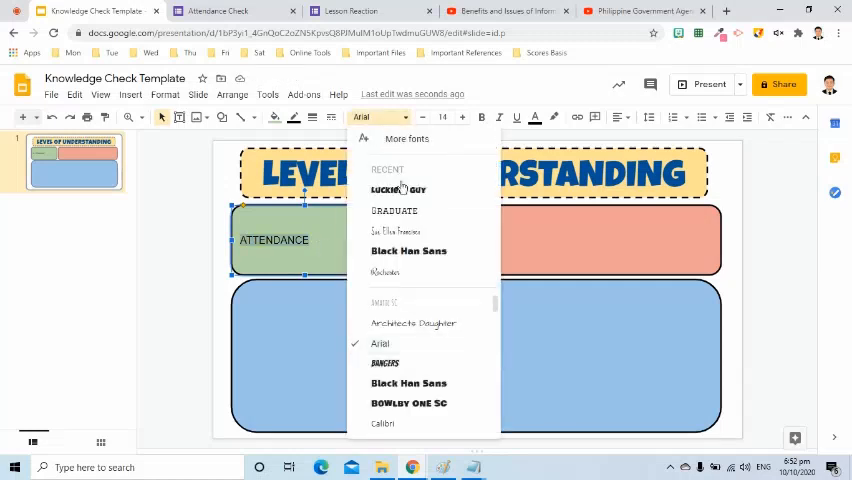
pyautogui.click(534, 116)
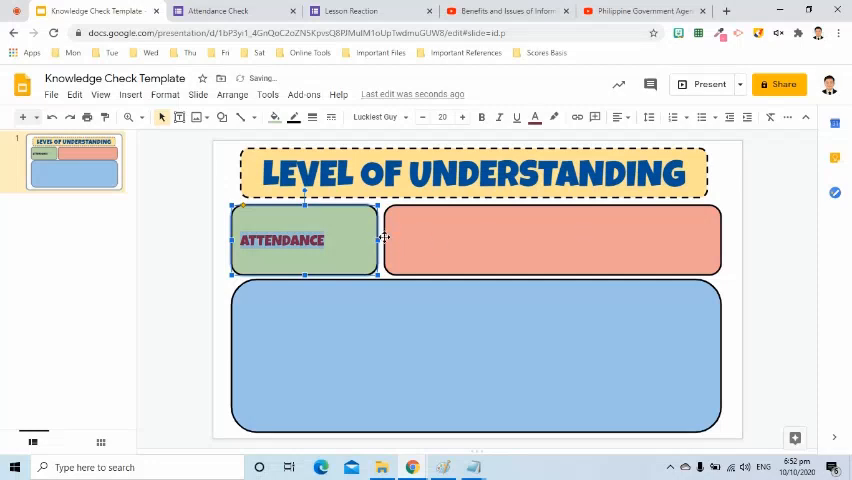
pyautogui.click(620, 116)
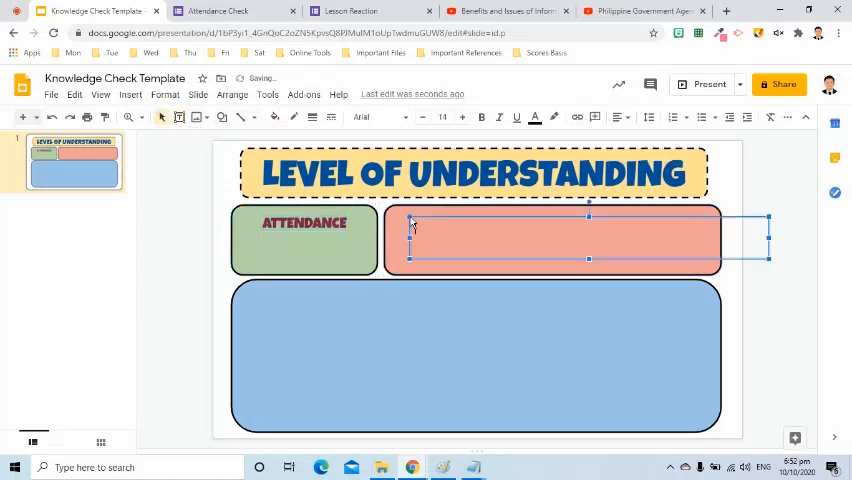
pyautogui.write('TOPIC')
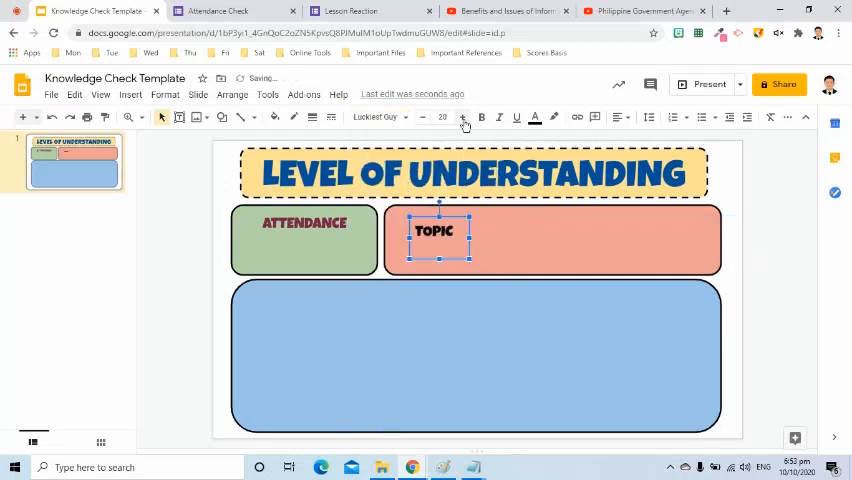
pyautogui.click(534, 116)
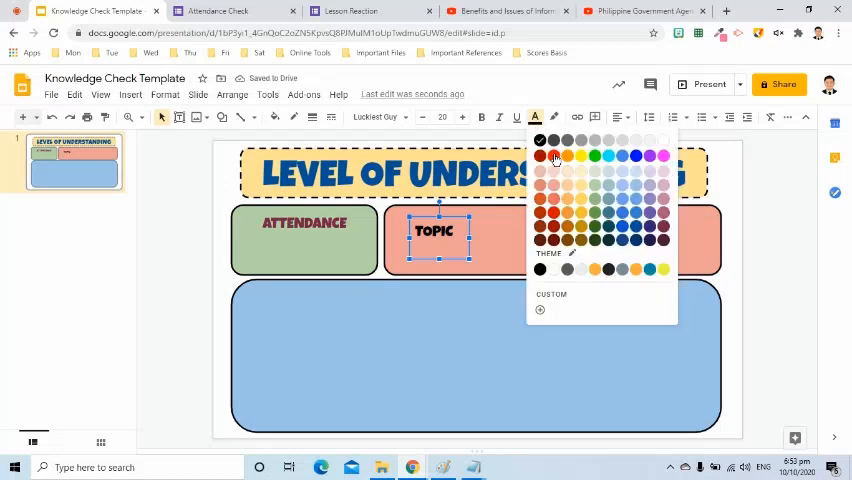
pyautogui.click(540, 154)
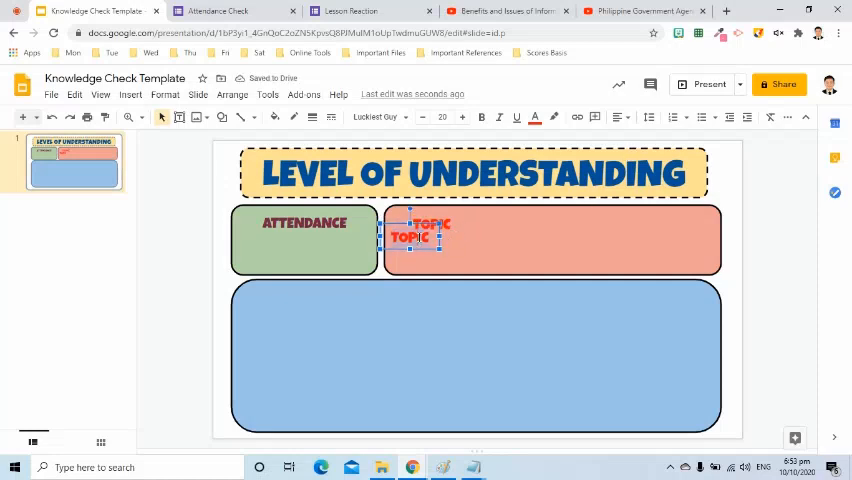
# Step: Add 'Benefits and issues of it' review text in a handwritten font and the 'Answer by' reaction prompt in the blue box
pyautogui.write('Benefits and issues of it')
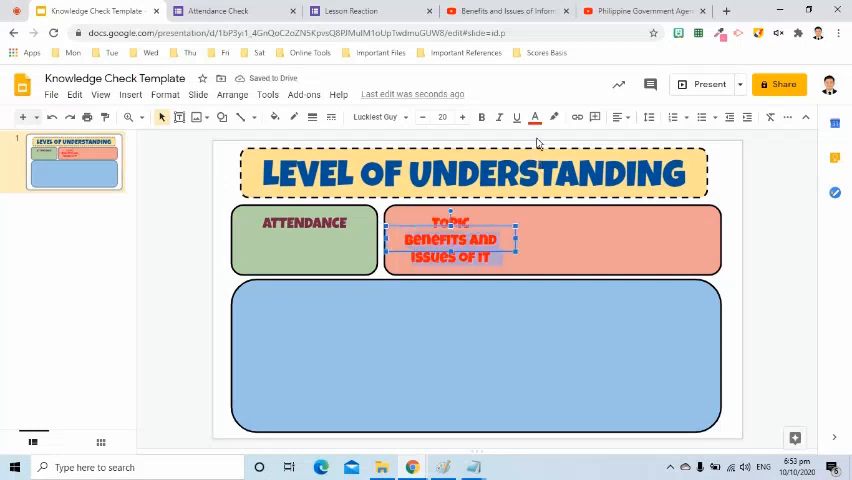
pyautogui.click(536, 116)
pyautogui.write('Click to review the lesson')
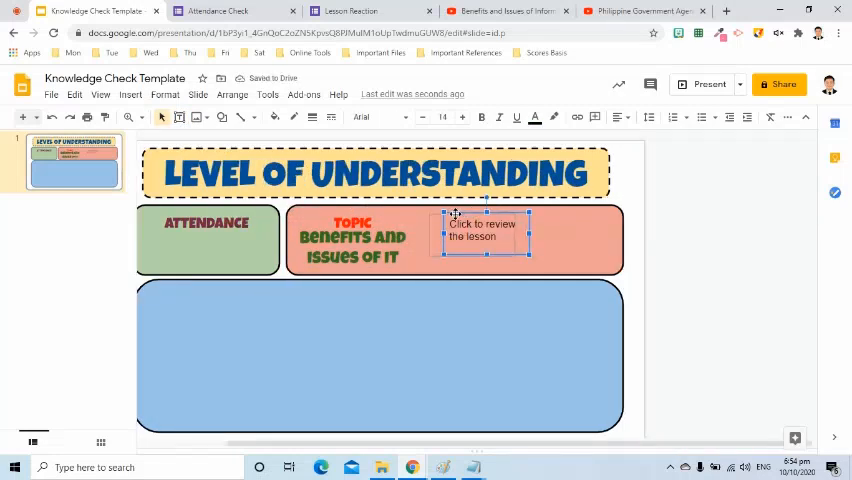
pyautogui.click(376, 116)
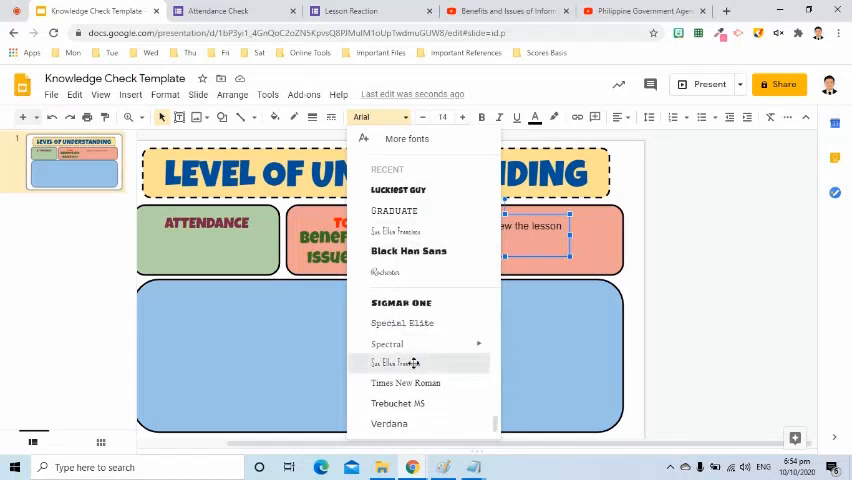
pyautogui.click(396, 362)
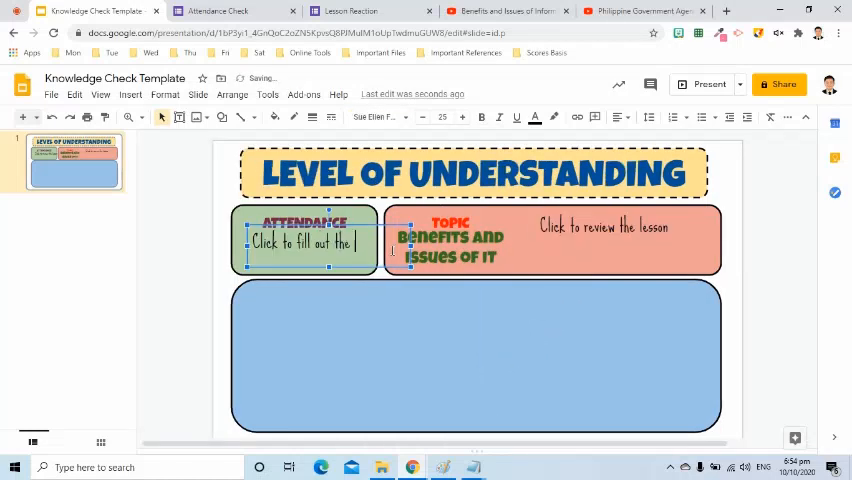
pyautogui.click(604, 226)
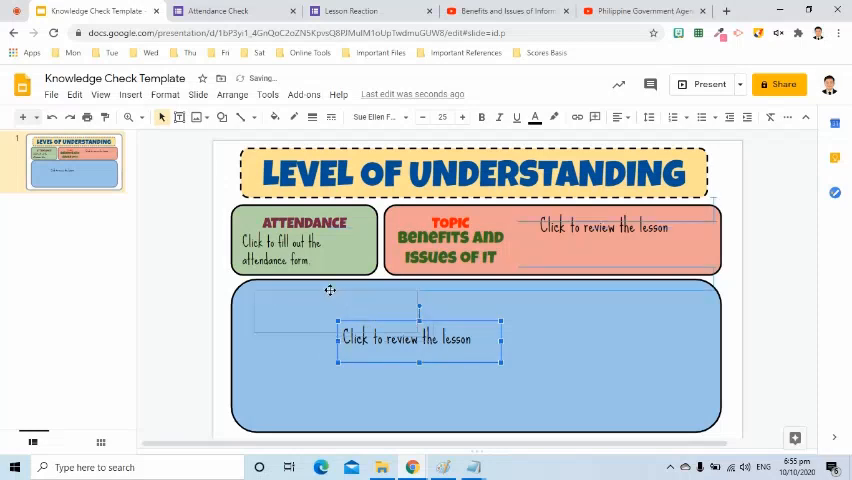
pyautogui.moveTo(418, 338); pyautogui.dragTo(320, 304)
pyautogui.write('After our lesson, what is your reaction?')
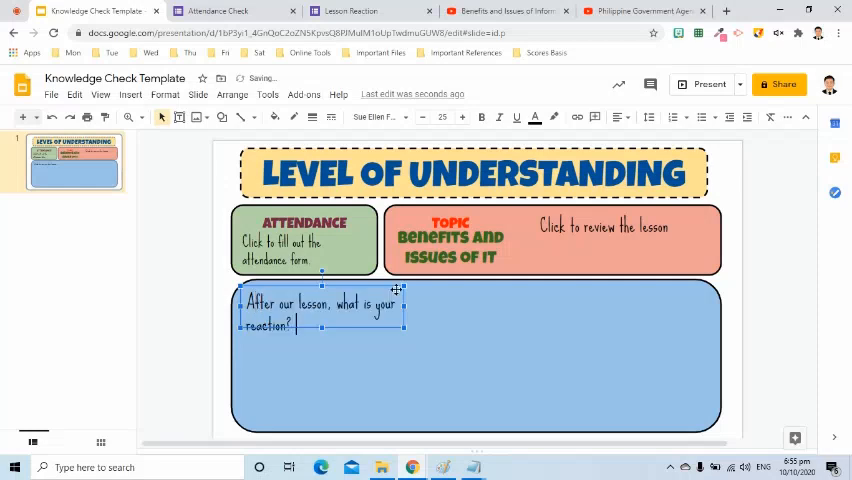
pyautogui.write('Answer by clicking one of keys.')
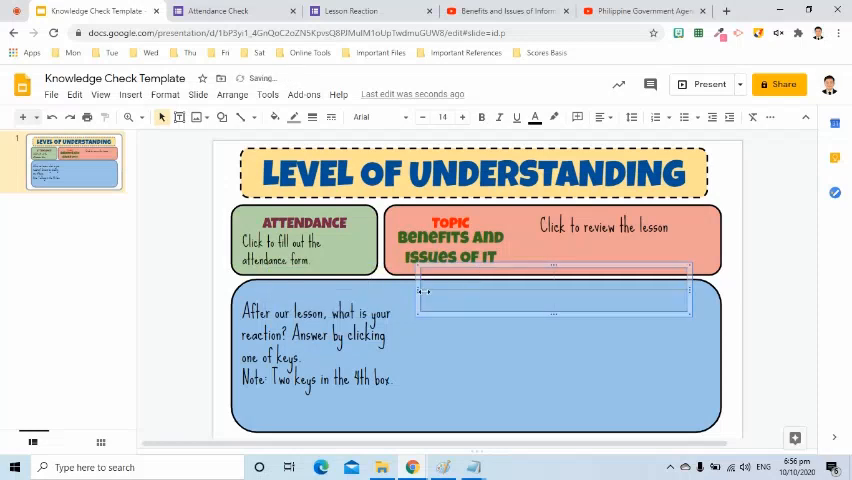
# Step: Give the 2×2 grid thick dark blue borders
pyautogui.click(292, 116)
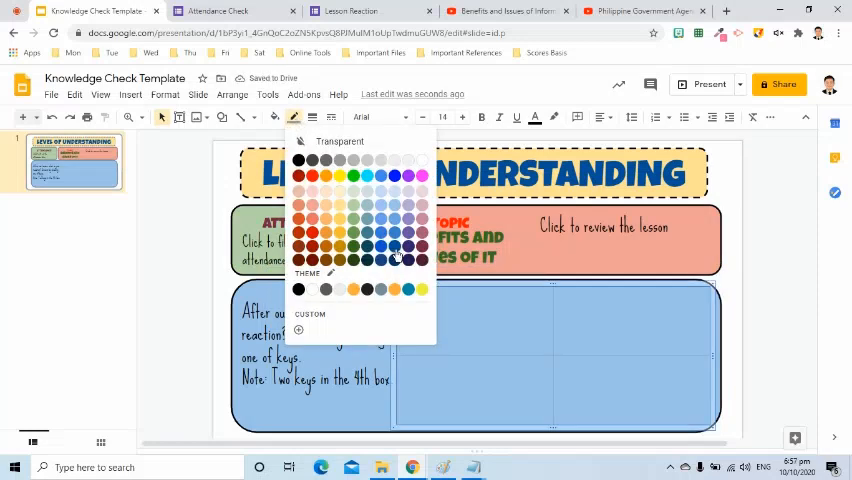
pyautogui.click(312, 116)
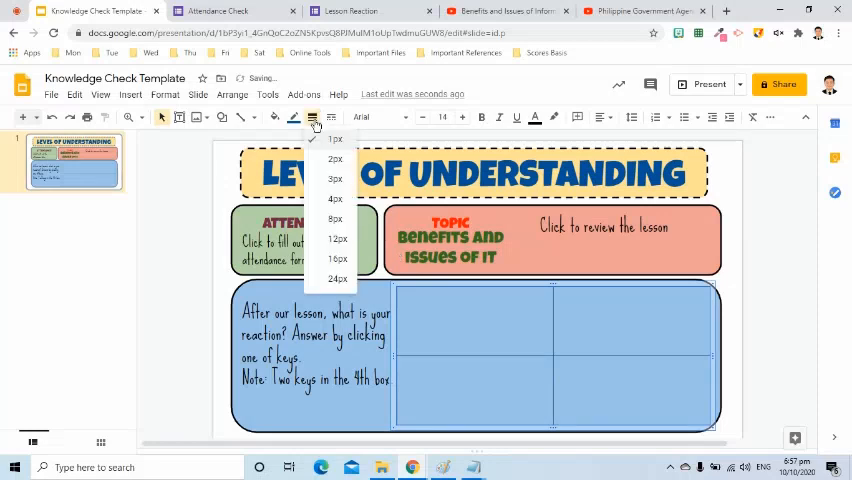
pyautogui.click(336, 140)
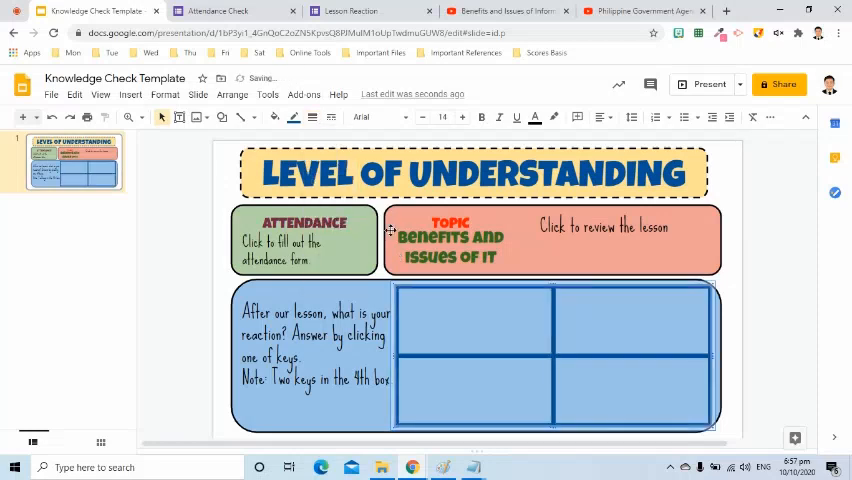
pyautogui.click(292, 116)
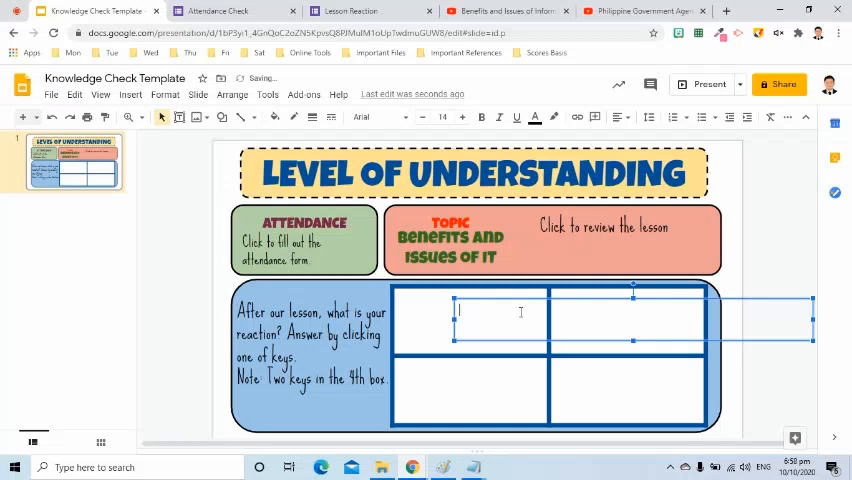
# Step: Fill the cells with I DON'T GET IT, I'M OK, I UNDERSTAND and I CAN HELP MY CLASSMATES
pyautogui.write("I DON'T GET IT")
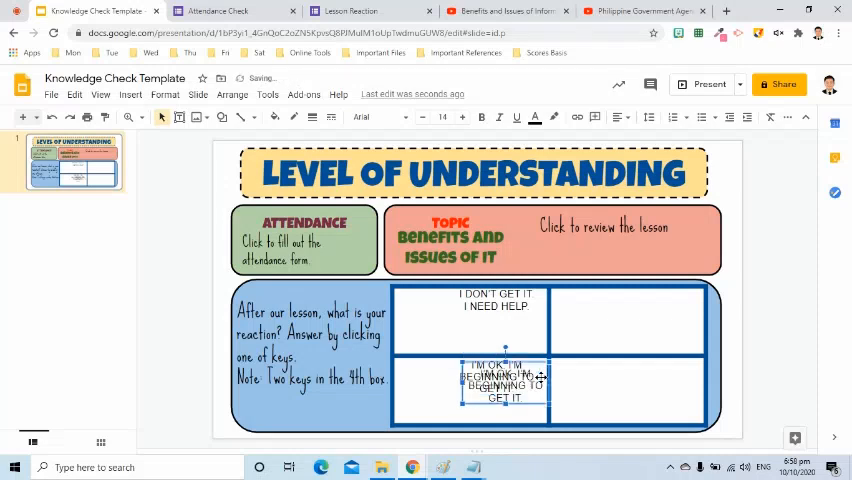
pyautogui.moveTo(500, 388); pyautogui.dragTo(500, 336)
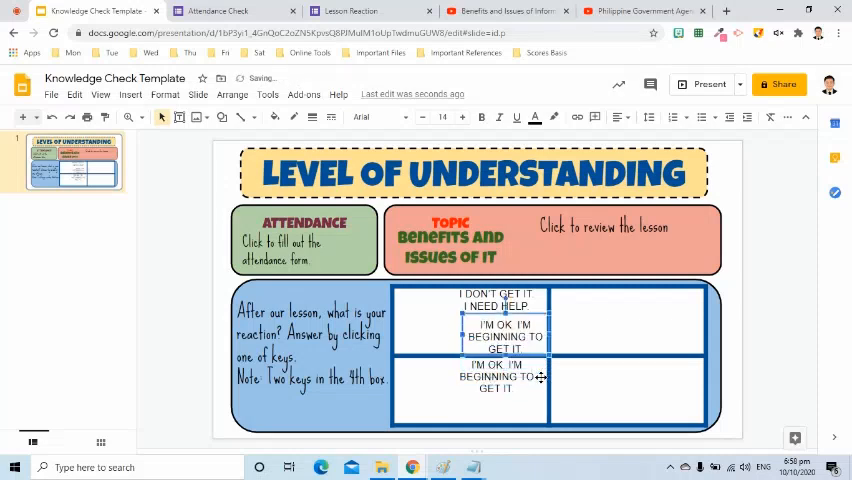
pyautogui.write('I un')
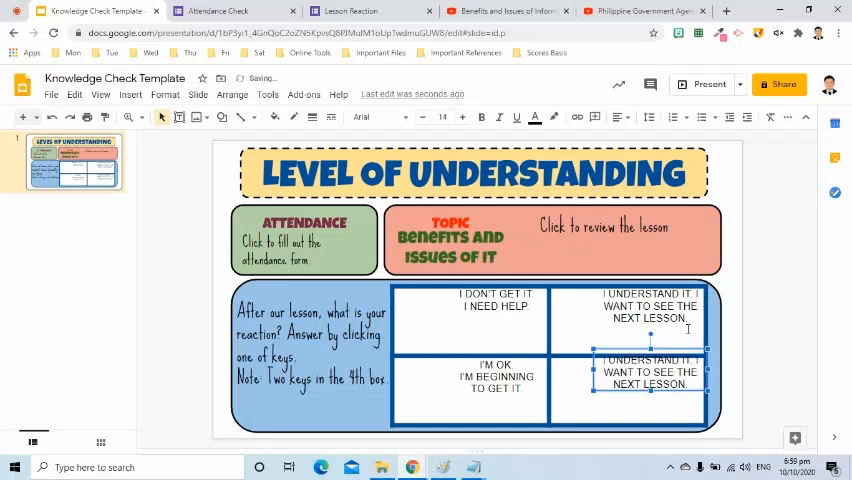
pyautogui.write('I CAN HELP MY CLASSMATES')
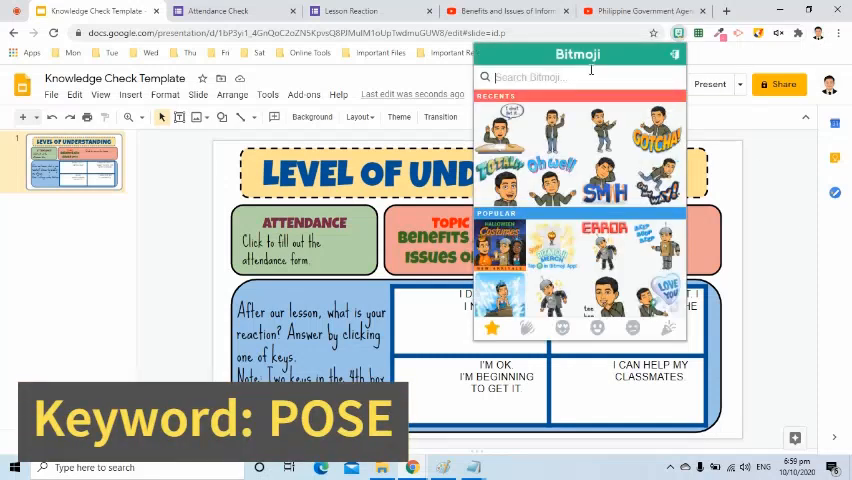
# Step: Place Bitmoji reaction figures from the sticker picker into the four understanding-level cells
pyautogui.write('PO')
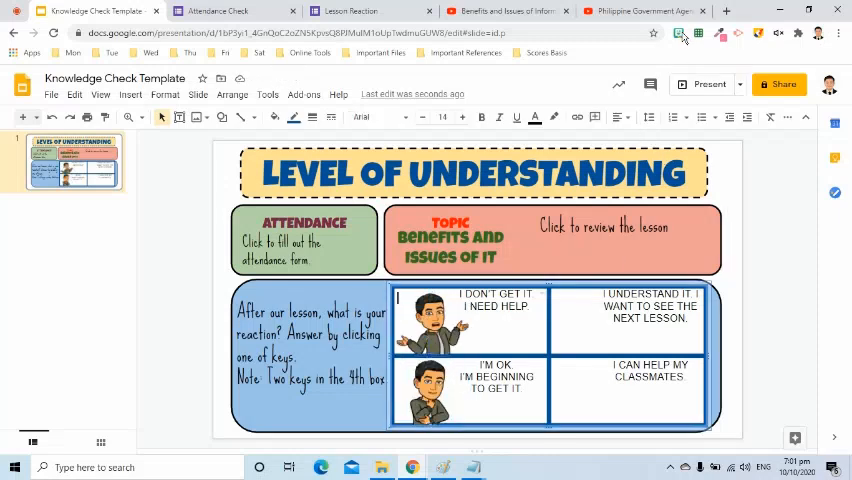
pyautogui.click(698, 32)
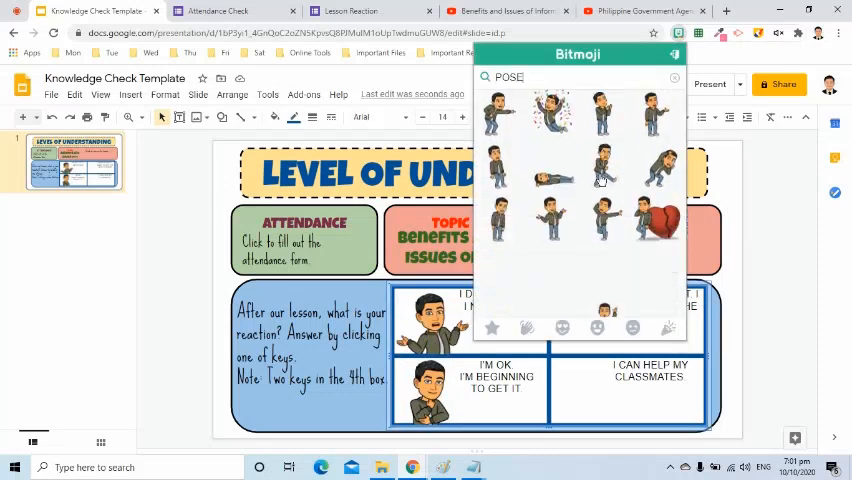
pyautogui.scroll(-3)
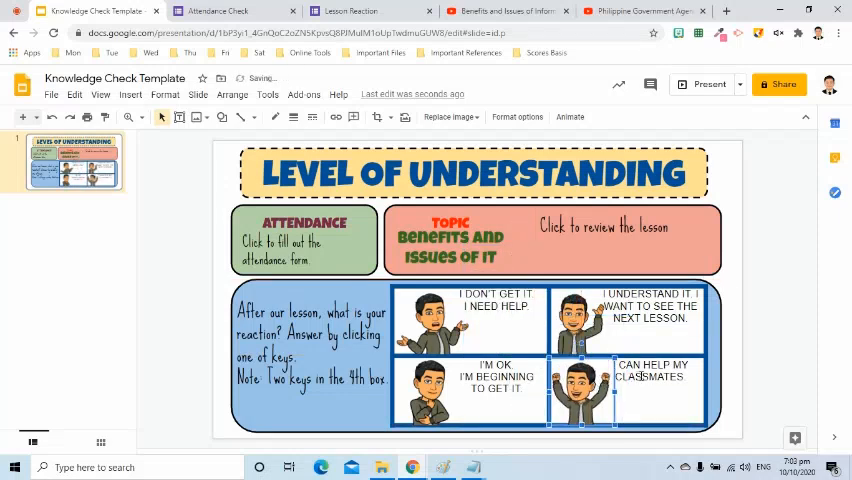
# Step: Insert a Flaticon door icon in the attendance box and a lesson icon in the topic box
pyautogui.click(304, 94)
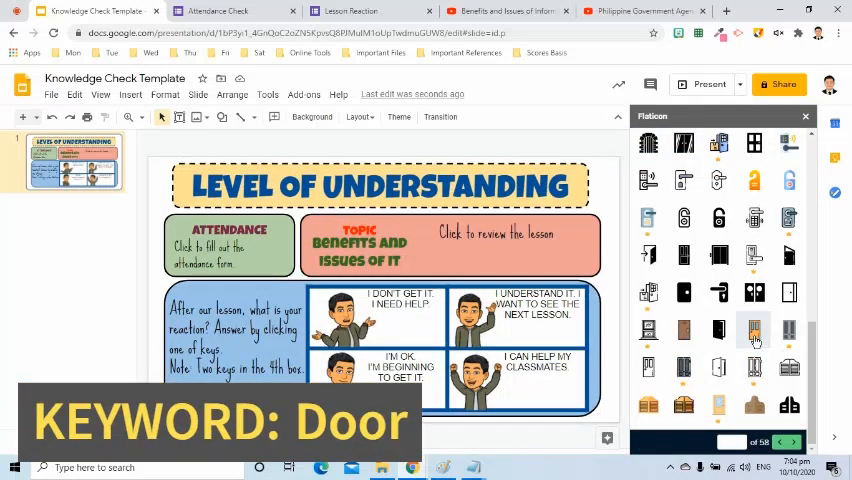
pyautogui.write('Door')
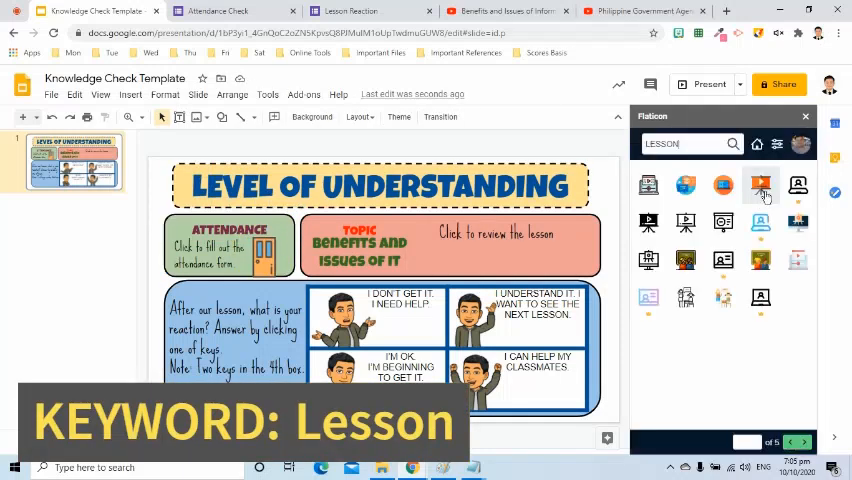
pyautogui.click(760, 184)
pyautogui.write('KEYS')
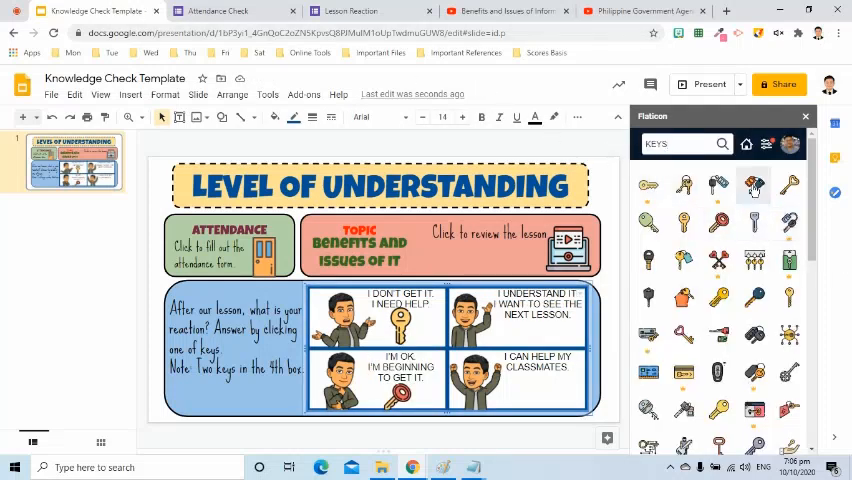
# Step: Insert the blue Flaticon key icon onto the slide for the reaction boxes
pyautogui.click(752, 186)
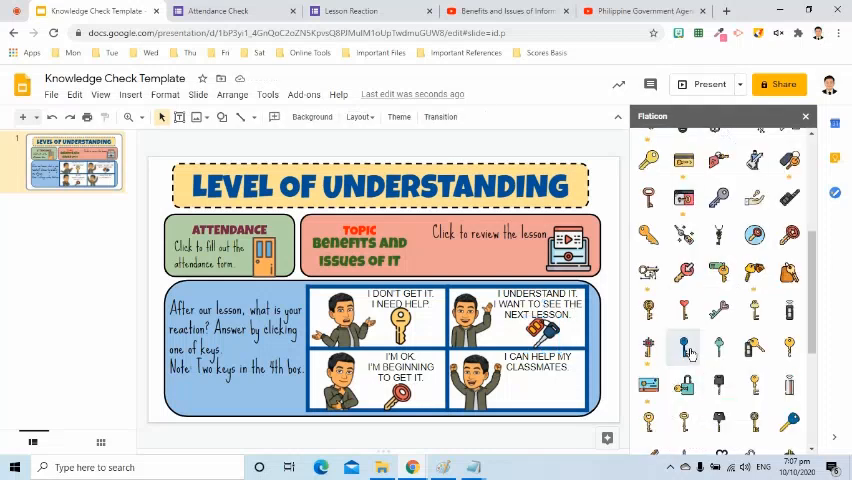
pyautogui.click(684, 348)
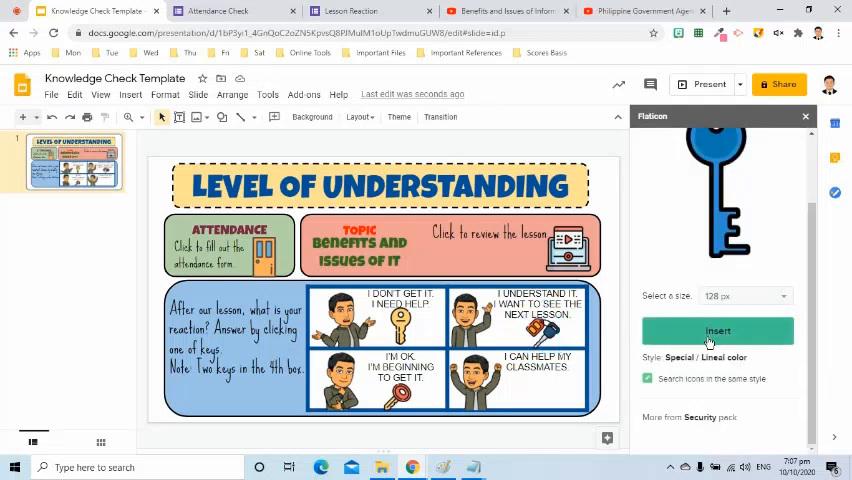
pyautogui.click(716, 332)
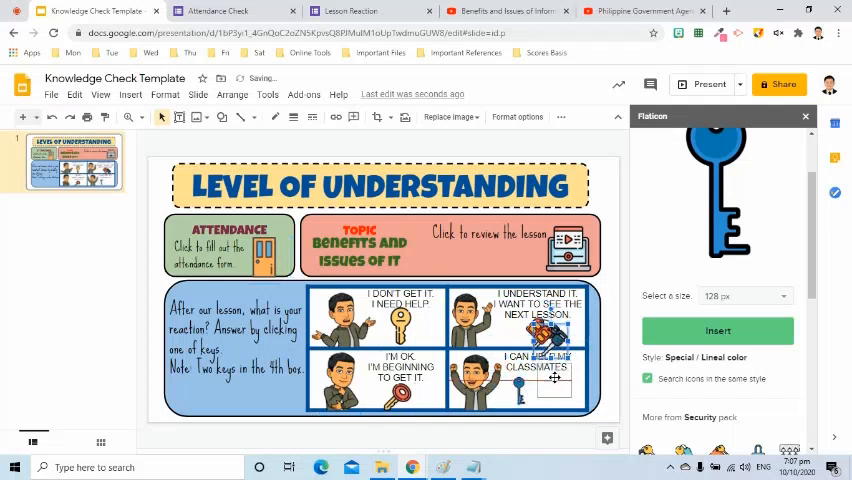
# Step: Search Arrow in Flaticon, resize the review text box and move the lesson icon beside it
pyautogui.write('Arrow')
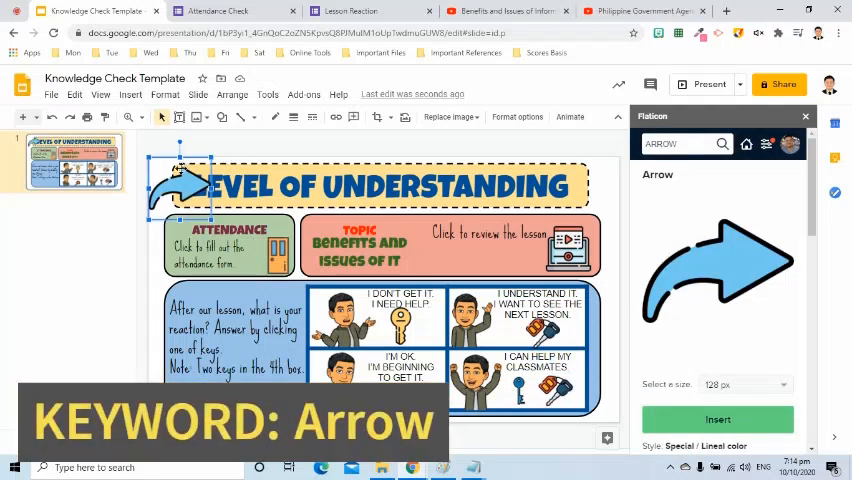
pyautogui.moveTo(180, 190); pyautogui.dragTo(256, 244)
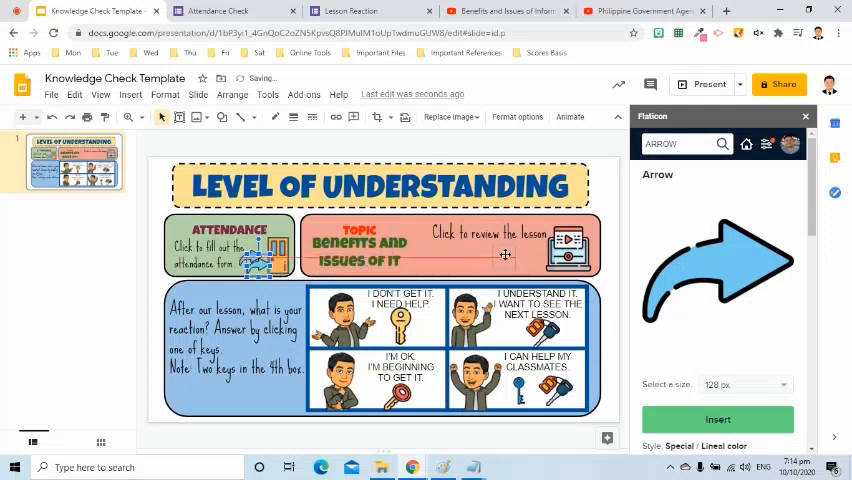
pyautogui.rightClick(504, 252)
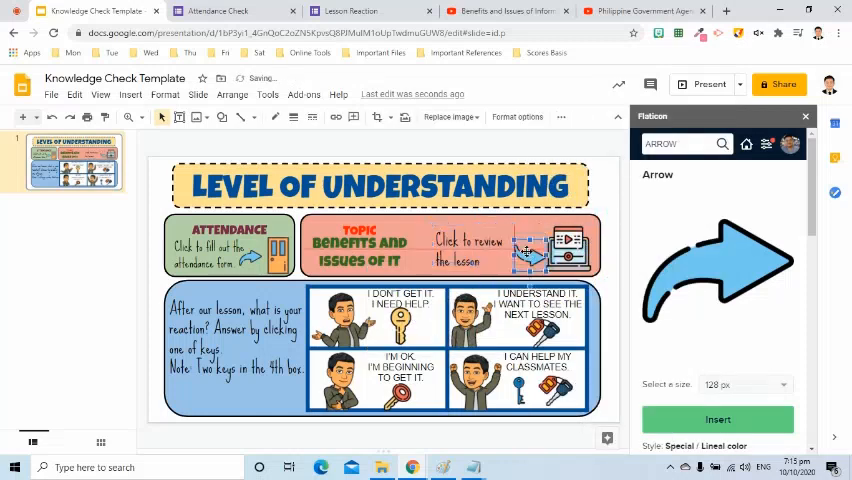
pyautogui.click(330, 140)
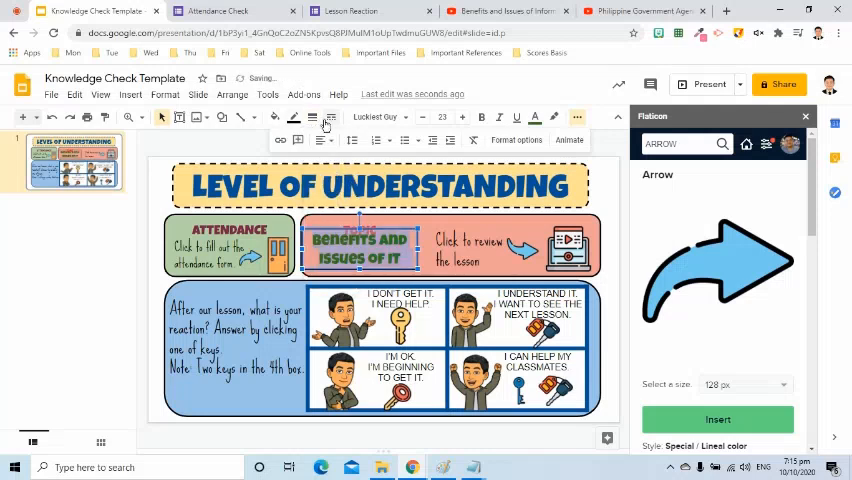
pyautogui.click(292, 116)
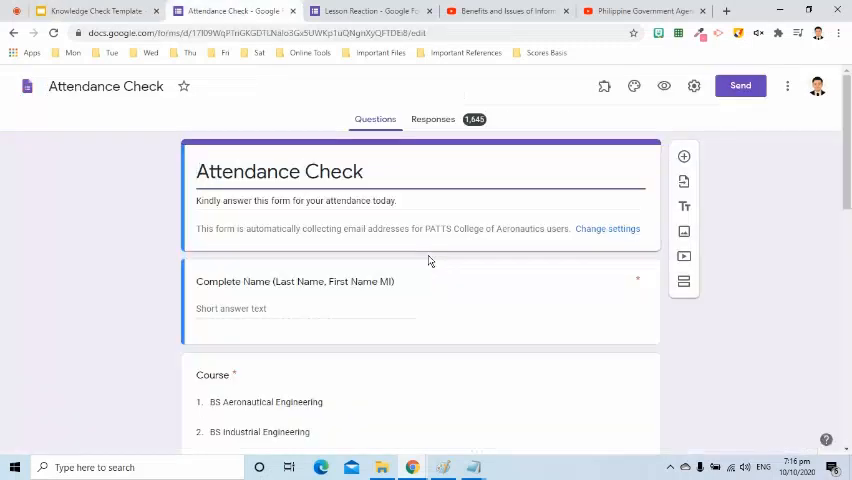
# Step: Review the Attendance Check questions and bring up its Send dialog on the link option
pyautogui.scroll(-3)
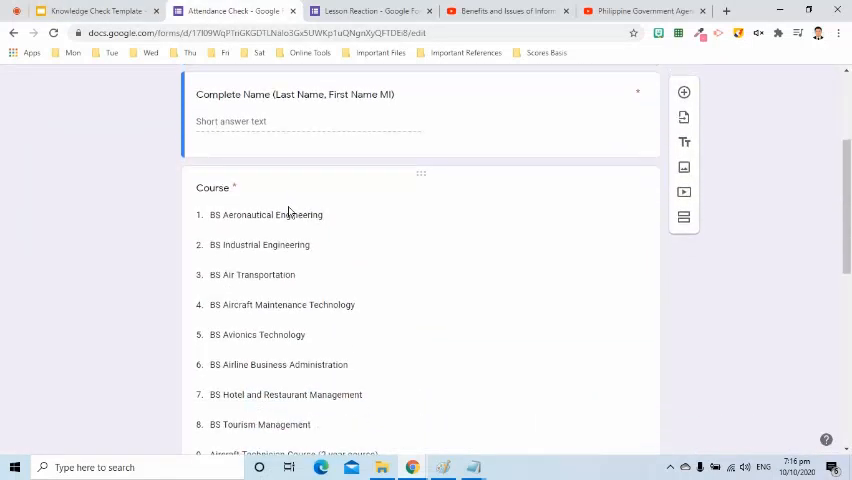
pyautogui.scroll(-3)
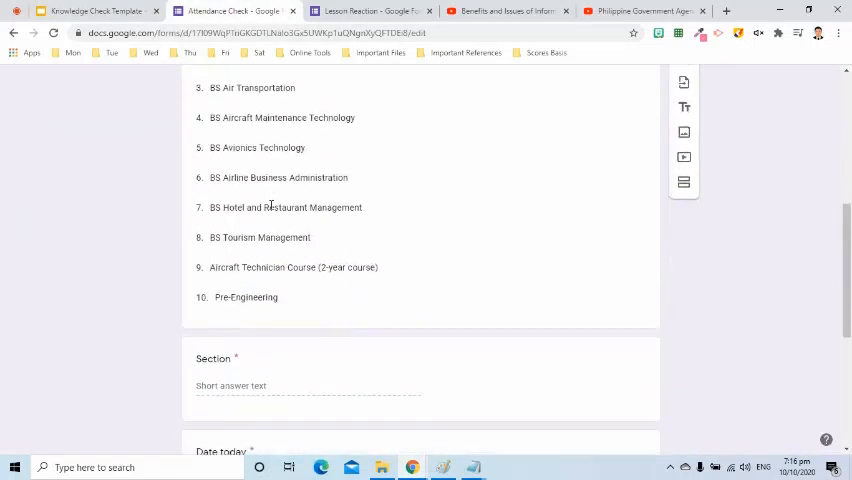
pyautogui.scroll(-3)
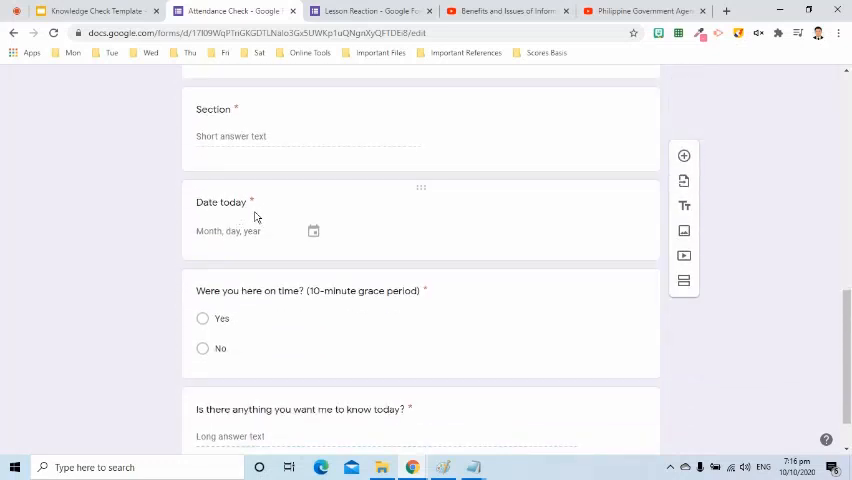
pyautogui.scroll(-3)
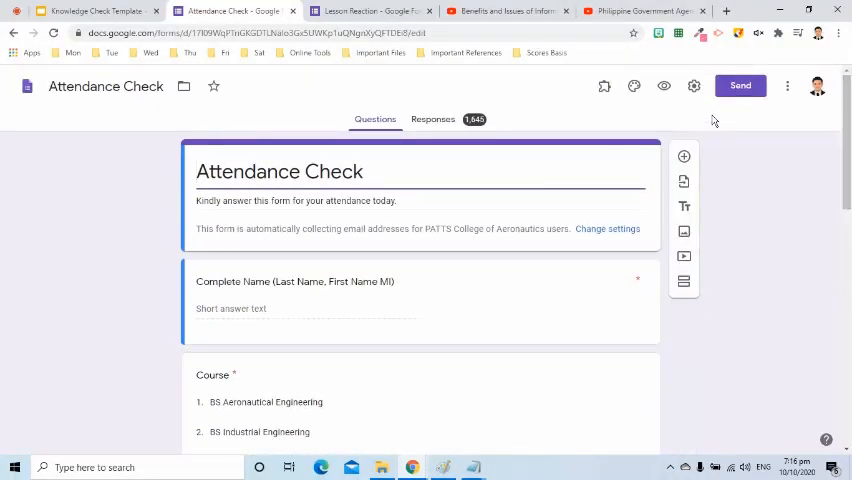
pyautogui.click(740, 84)
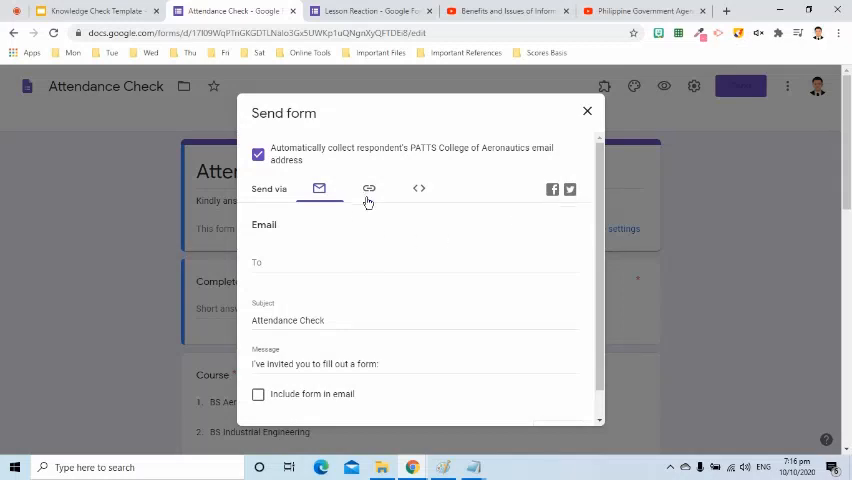
pyautogui.click(368, 188)
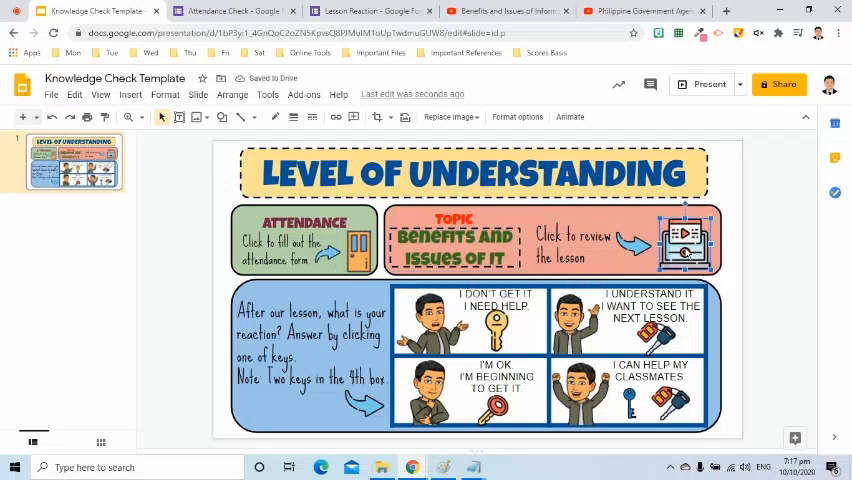
# Step: Switch tabs toward the Benefits and Issues of Information Technology lesson video
pyautogui.click(506, 12)
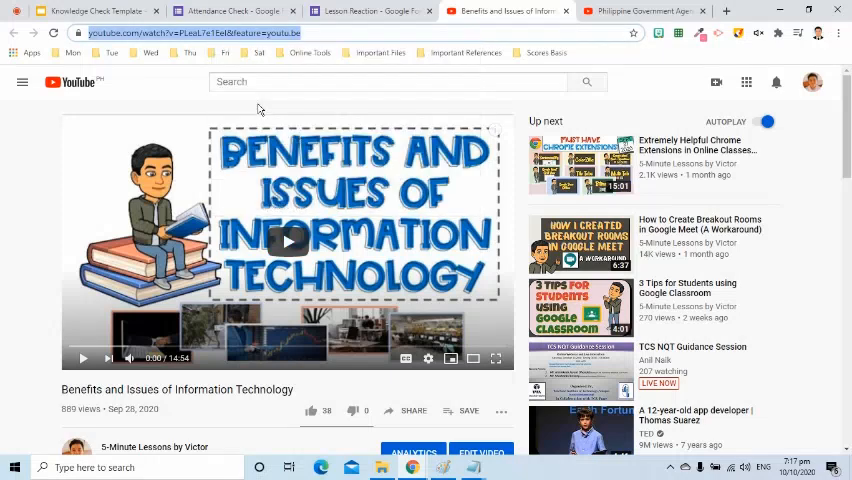
# Step: Attach the Benefits and Issues YouTube URL as the lesson icon's link and apply it
pyautogui.click(96, 12)
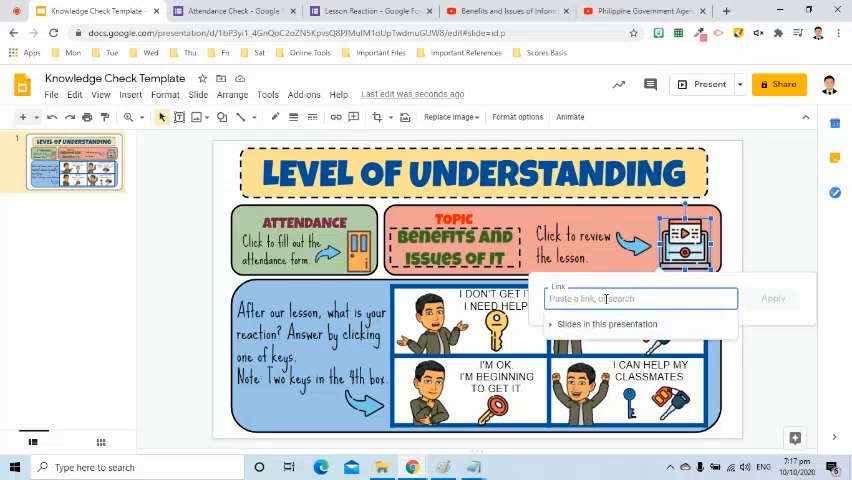
pyautogui.write('https://www.youtube.com/watch?v=PLeaL7e1Ecl&feature=youtu.be')
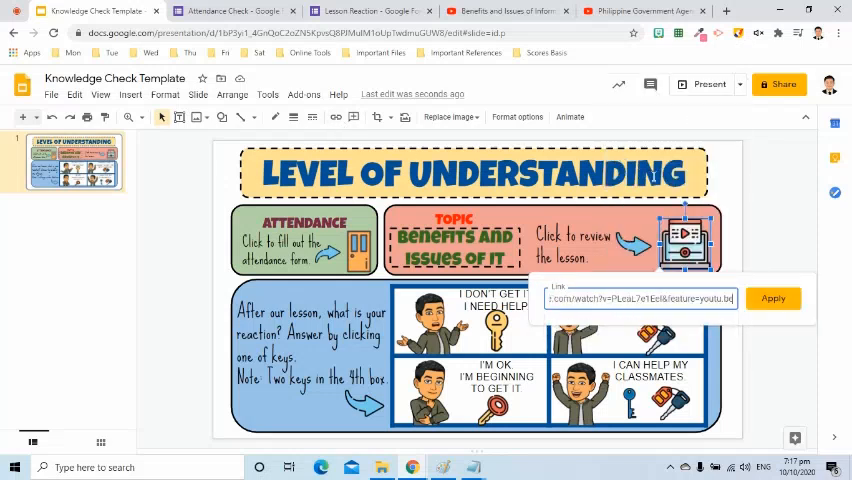
pyautogui.click(772, 298)
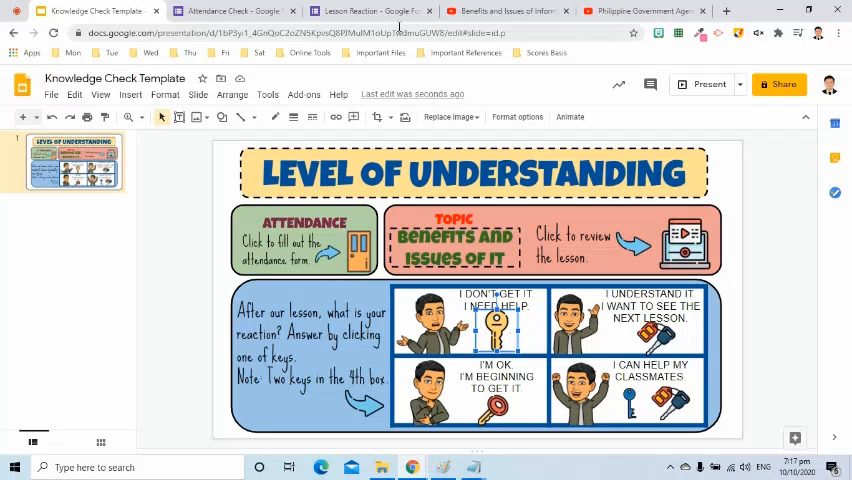
# Step: Copy the Lesson Reaction form's share link from its Send dialog and close it
pyautogui.click(370, 12)
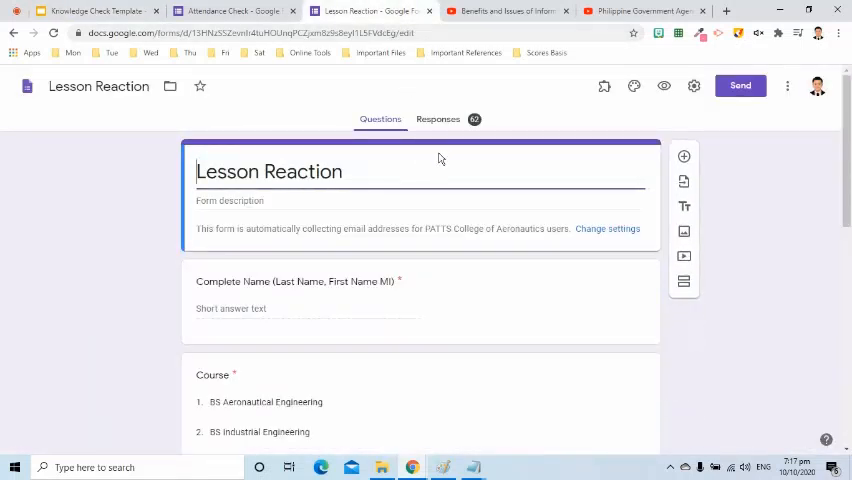
pyautogui.scroll(-3)
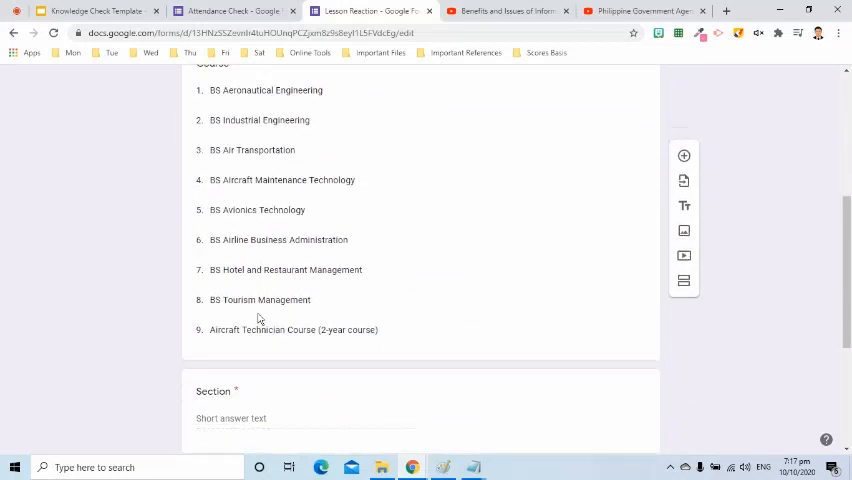
pyautogui.scroll(-3)
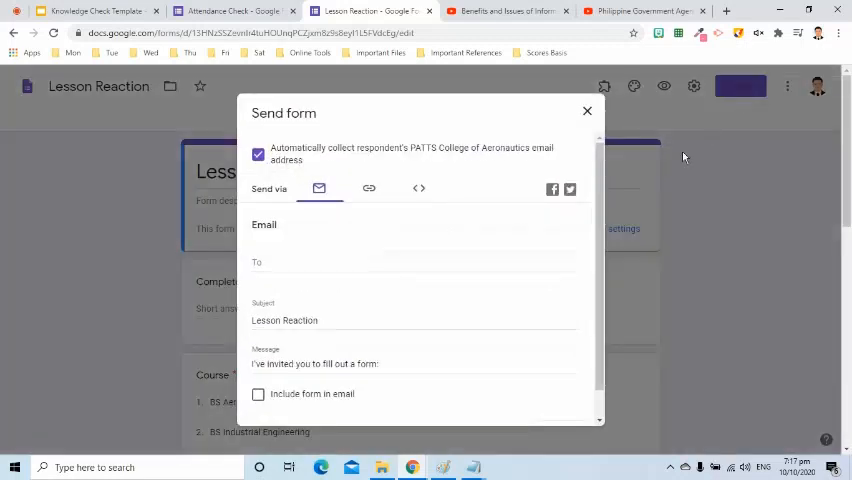
pyautogui.click(368, 188)
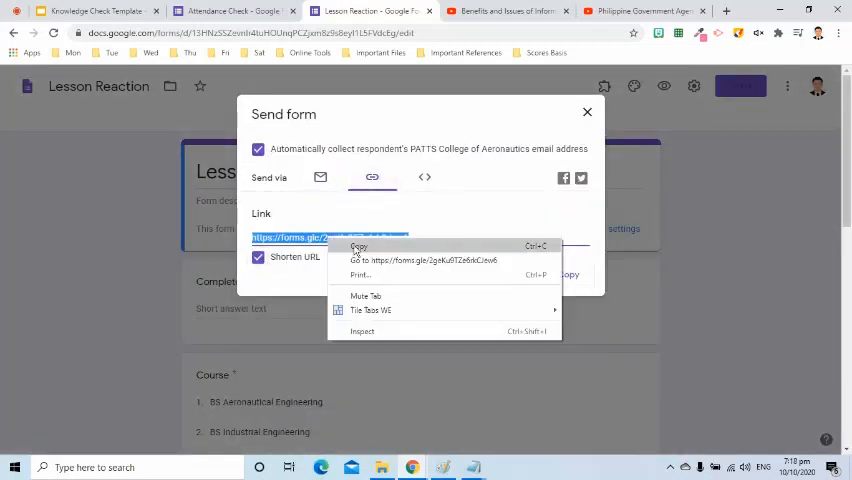
pyautogui.click(356, 246)
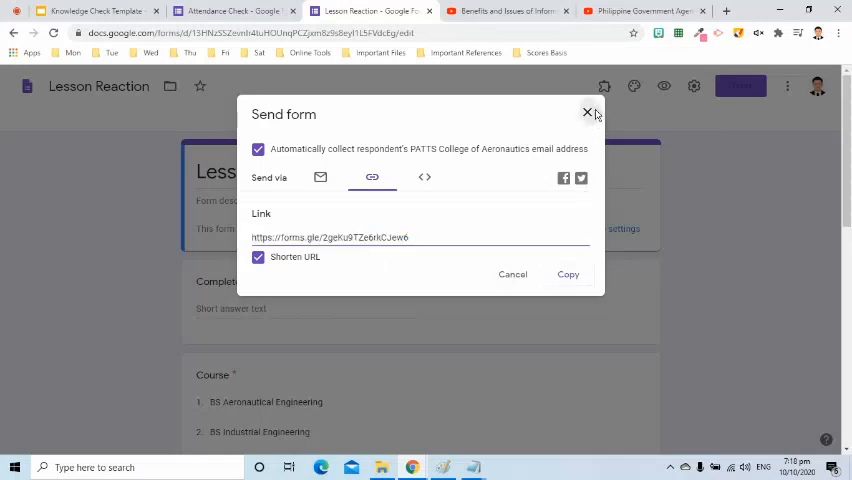
pyautogui.click(90, 12)
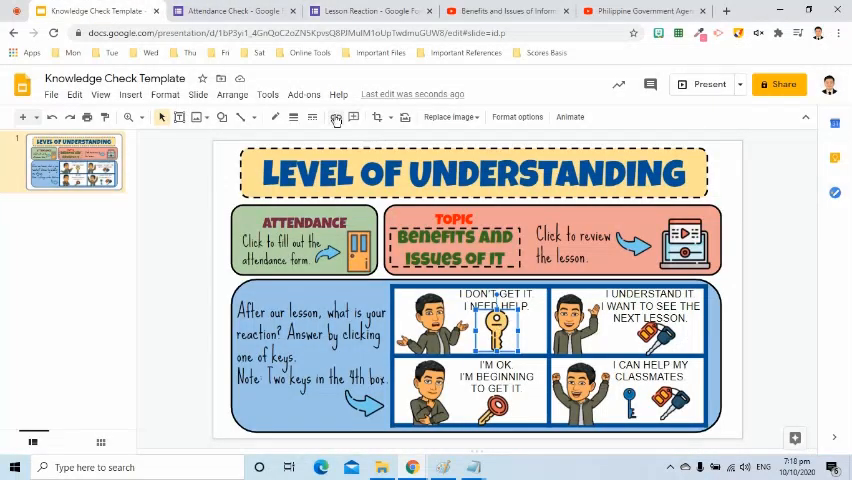
# Step: Copy the Benefits and Issues and Government Agencies video URLs and apply them as links on the key icons
pyautogui.rightClick(498, 320)
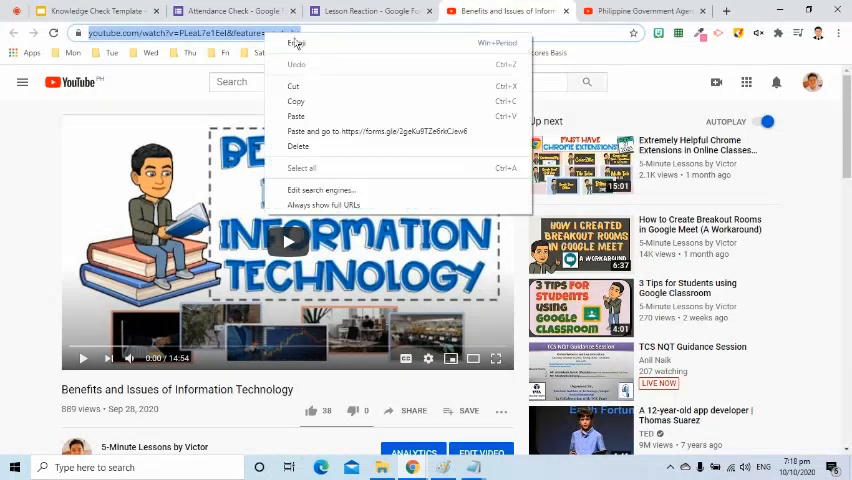
pyautogui.click(90, 12)
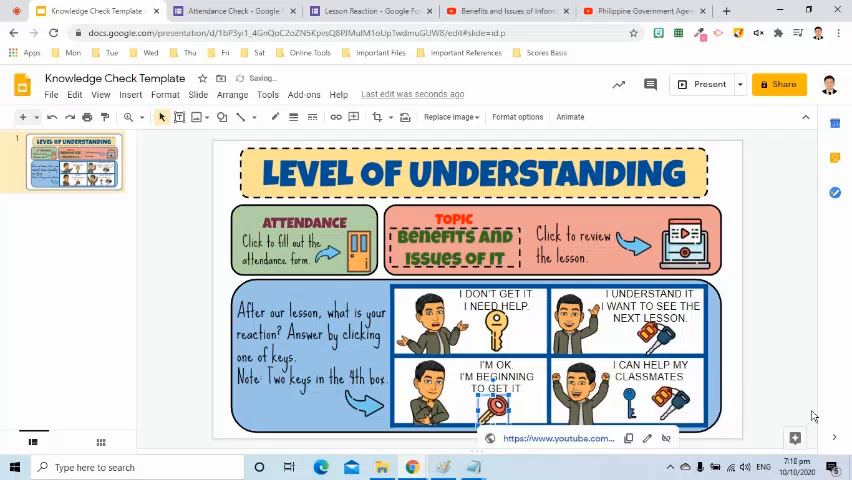
pyautogui.click(640, 12)
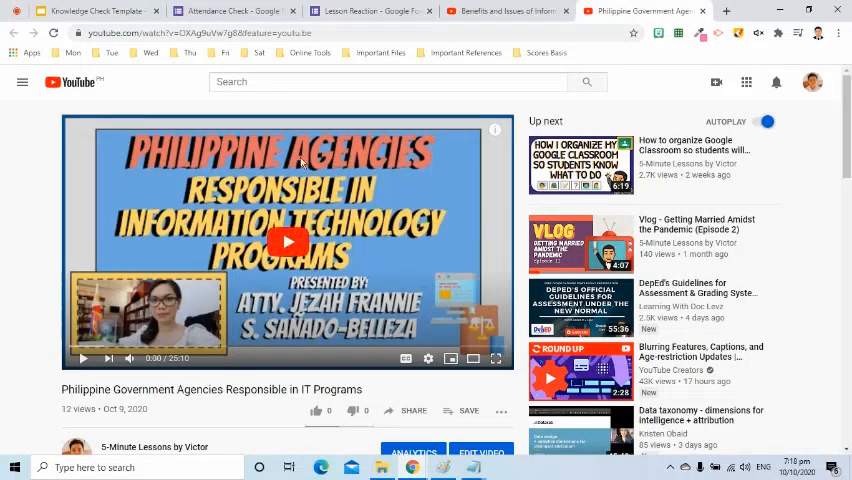
pyautogui.rightClick(200, 32)
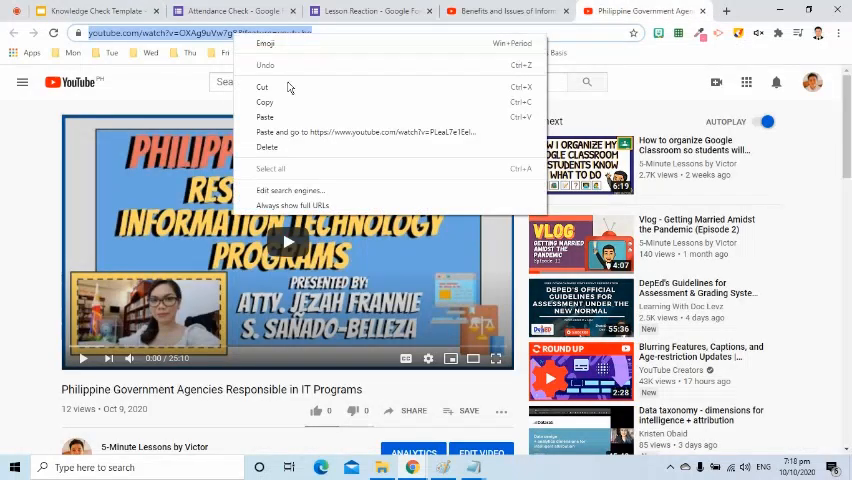
pyautogui.click(90, 12)
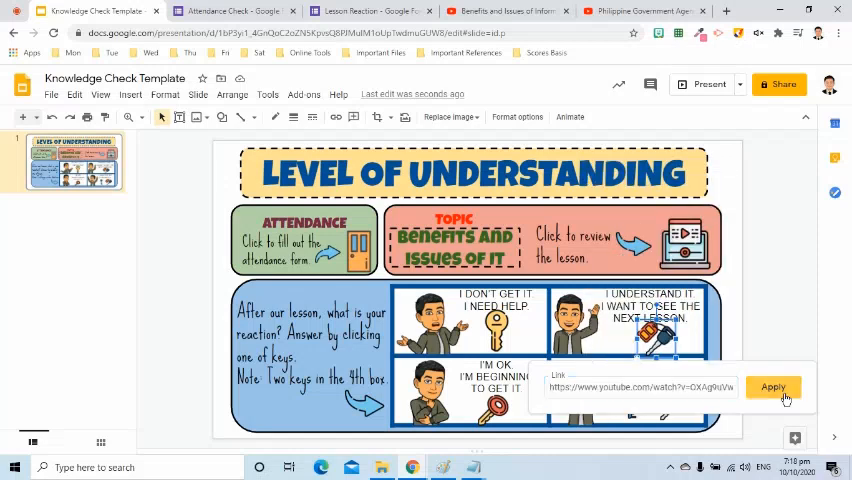
pyautogui.click(772, 388)
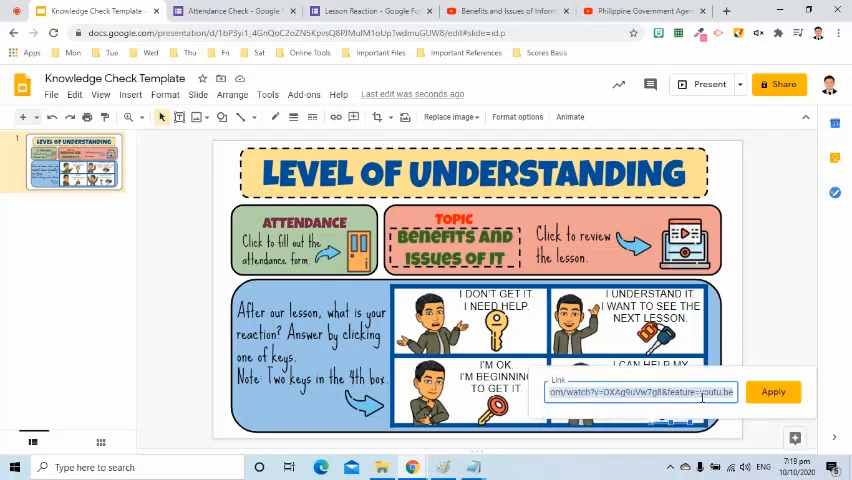
pyautogui.click(772, 392)
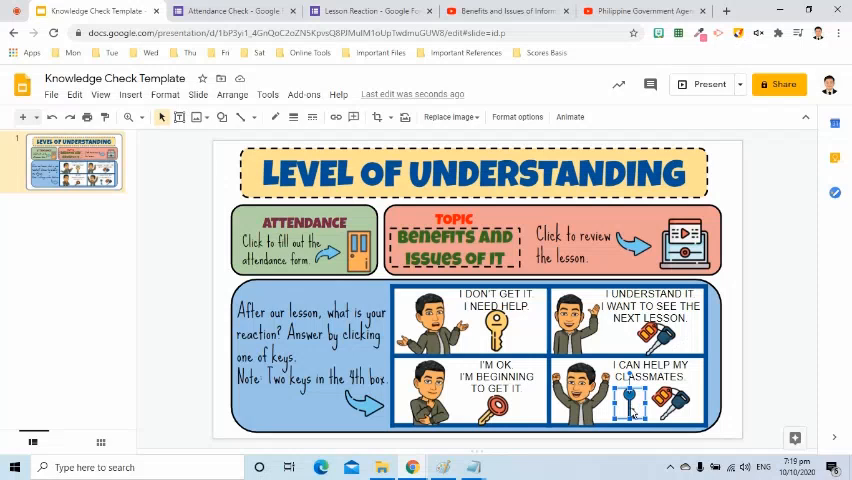
# Step: Shorten and copy the Lesson Reaction form link, then return to the Knowledge Check slides
pyautogui.click(370, 12)
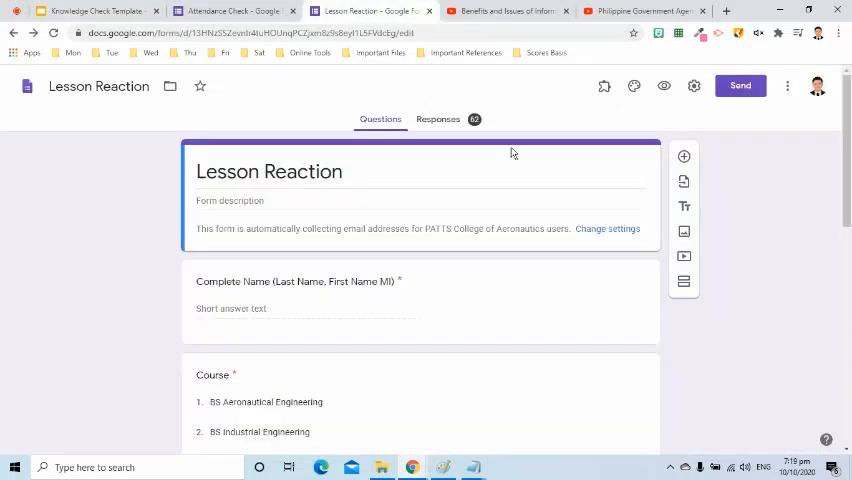
pyautogui.scroll(-3)
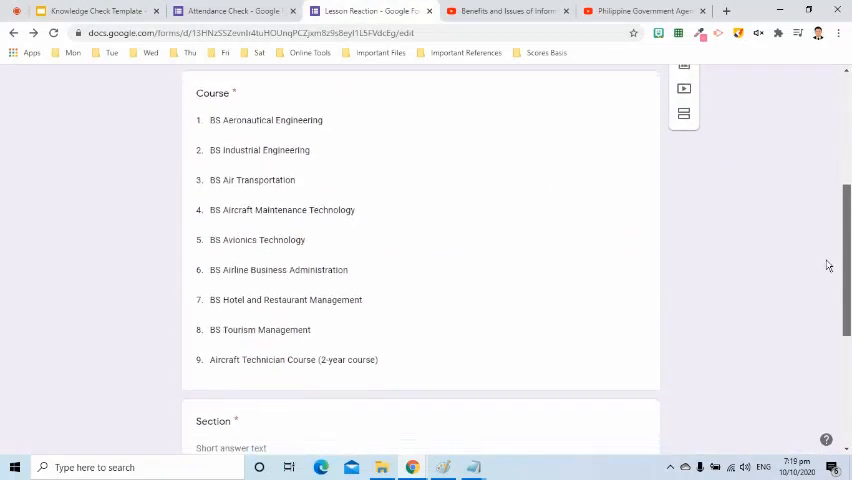
pyautogui.scroll(-3)
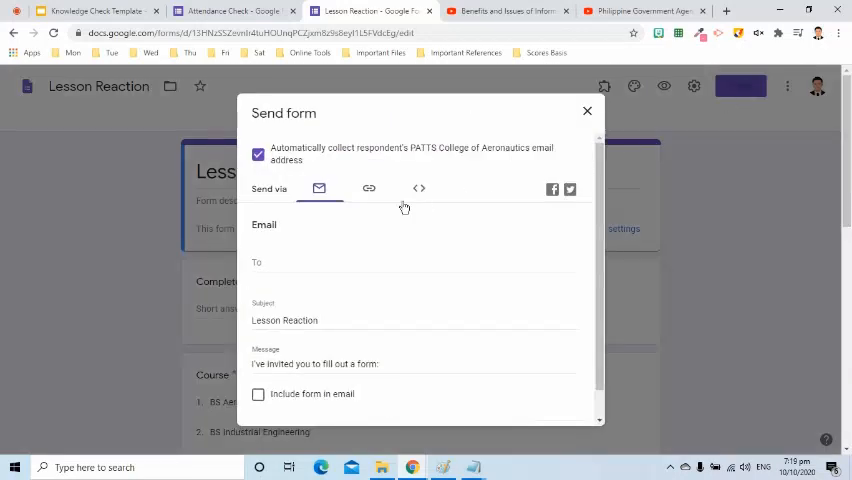
pyautogui.click(372, 188)
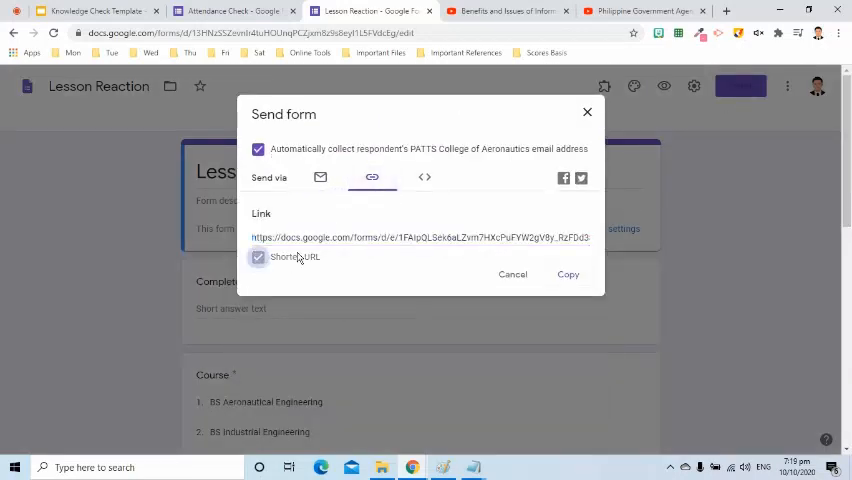
pyautogui.click(258, 256)
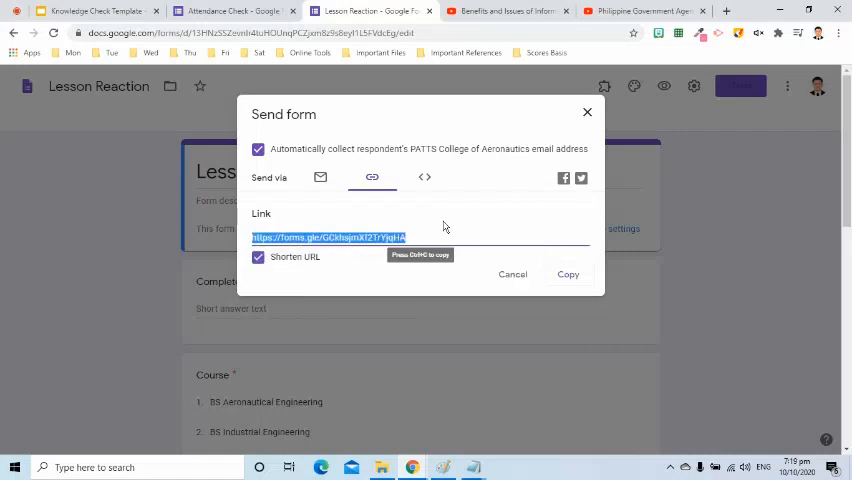
pyautogui.click(588, 112)
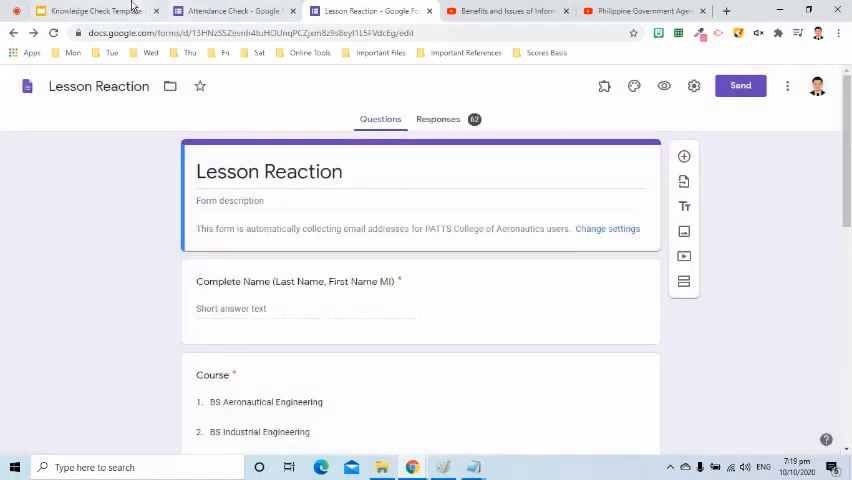
pyautogui.click(96, 12)
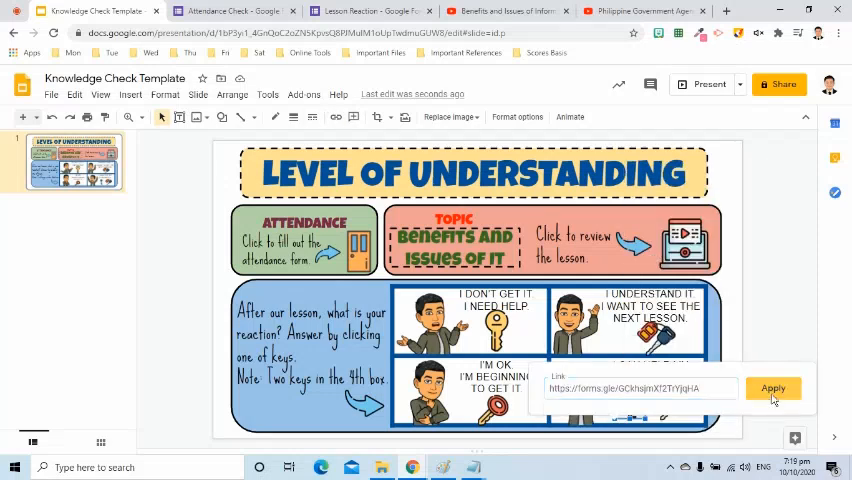
# Step: Copy the presentation's web address from the Slides address bar
pyautogui.rightClick(230, 32)
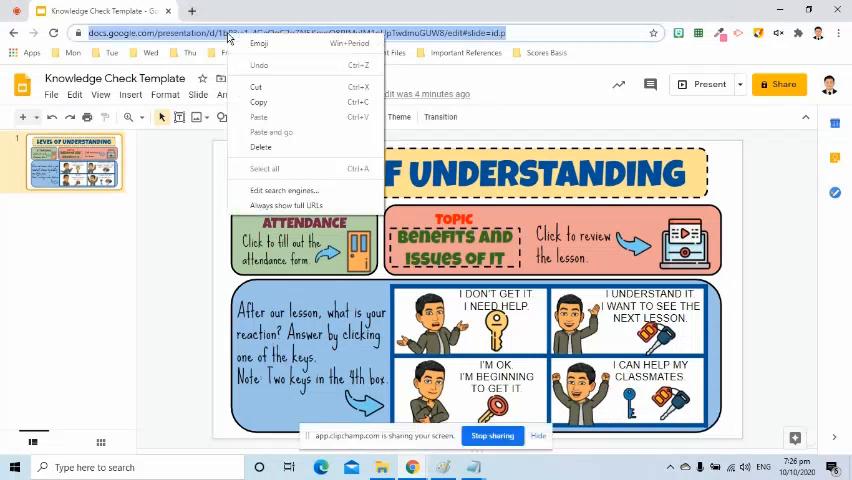
pyautogui.click(340, 12)
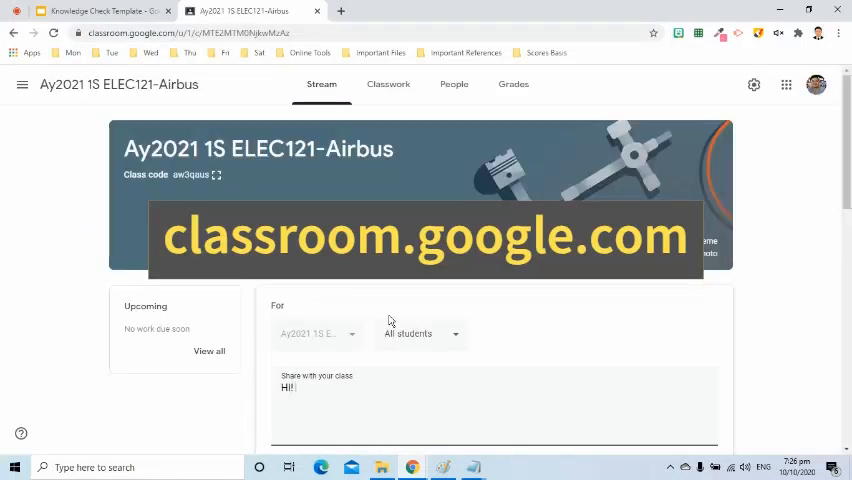
# Step: Write 'Please click the link below and follow the instruction. Thank you!' with the preview?rm=minimal link and post it
pyautogui.write('Please click t')
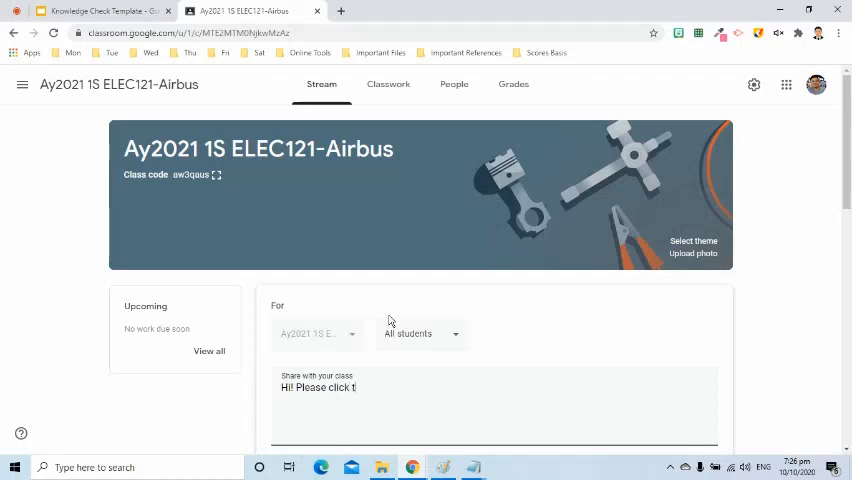
pyautogui.write('he link belo')
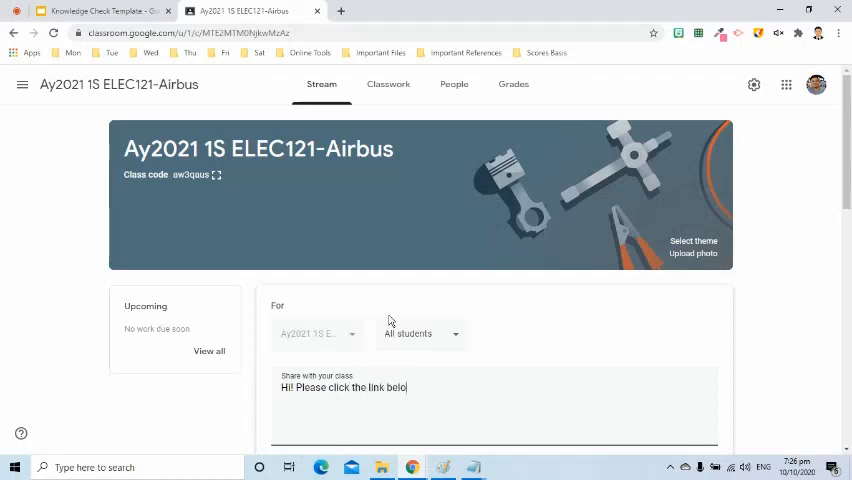
pyautogui.write('and follow the instruction. Thank you!')
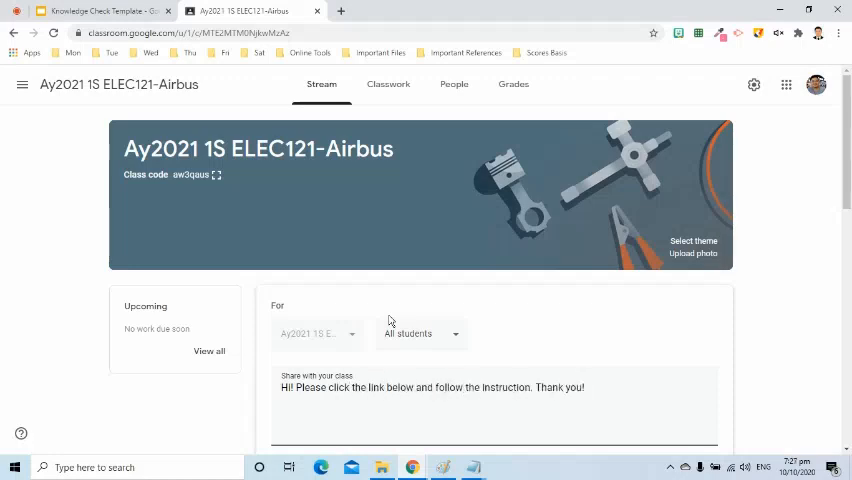
pyautogui.write('https://docs.google.com/presentation/d/1bP3yi1_4GnQoC2oZN5KpvsQ8PJMulM1oUpTwdmuGUW8/edit#slide=id.p')
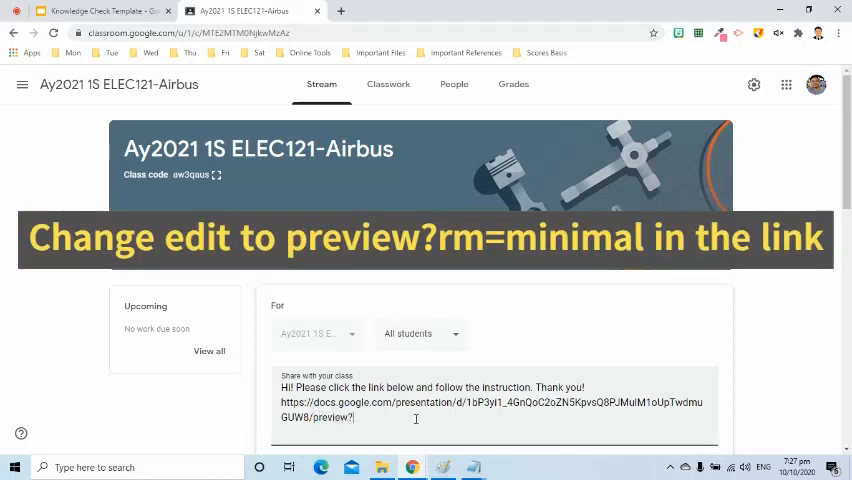
pyautogui.write('rm=min')
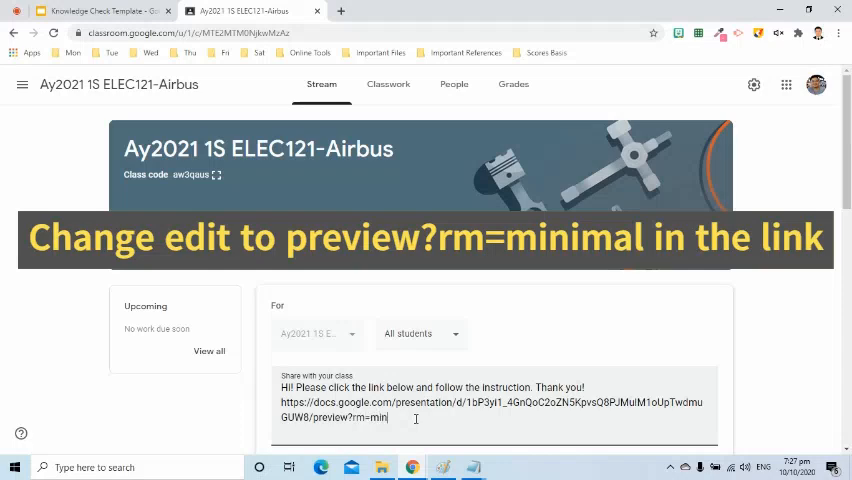
pyautogui.write('minimal')
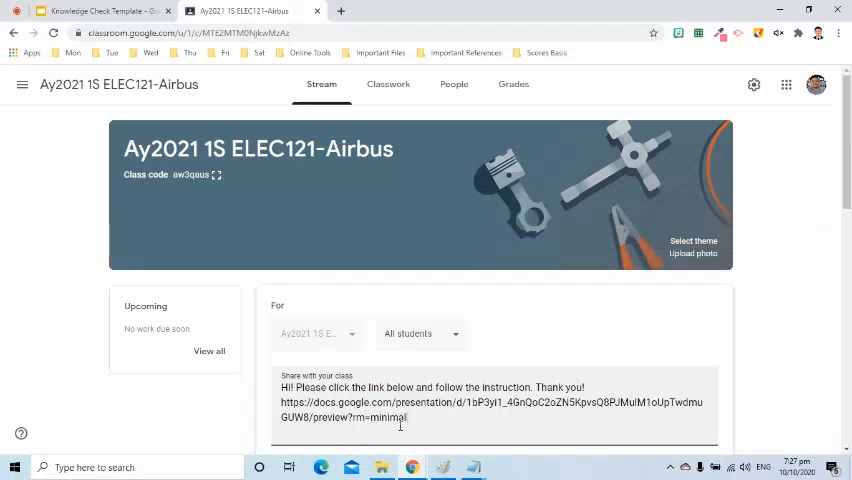
pyautogui.click(660, 346)
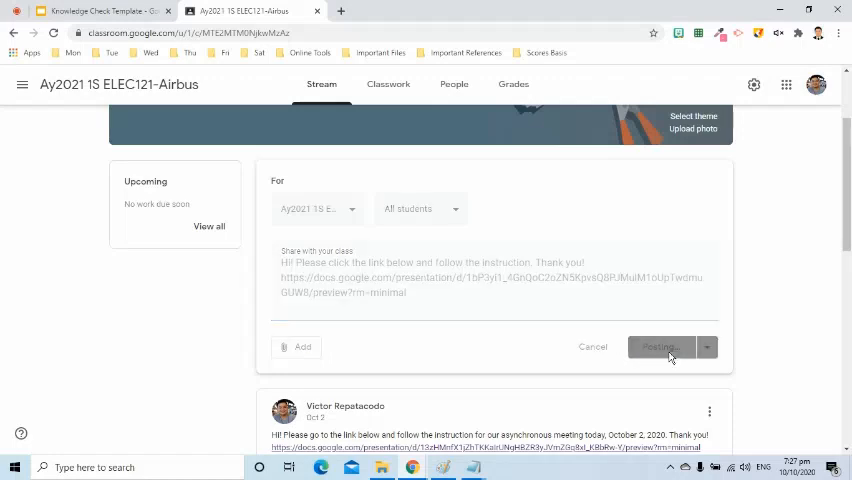
# Step: Open the posted presentation link to view the slide as a minimal preview
pyautogui.click(660, 348)
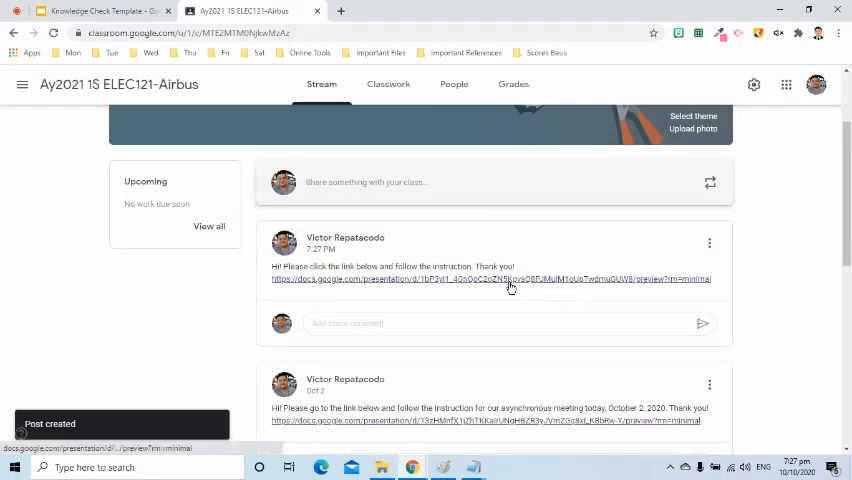
pyautogui.click(490, 280)
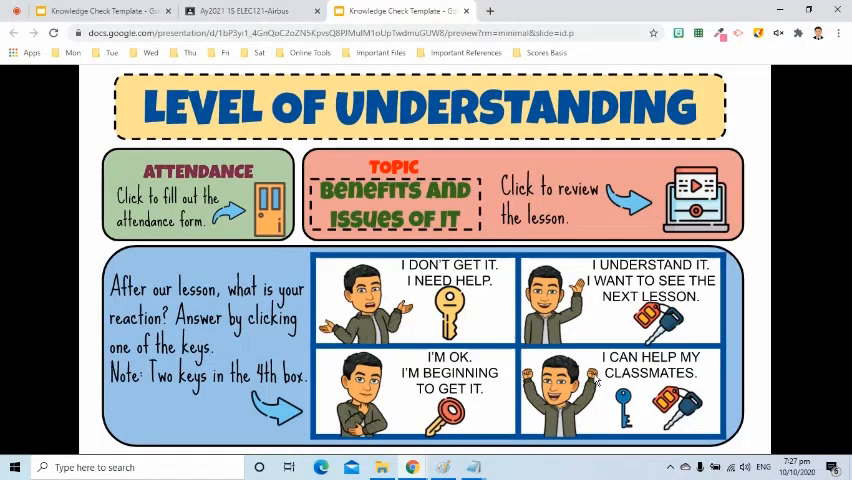